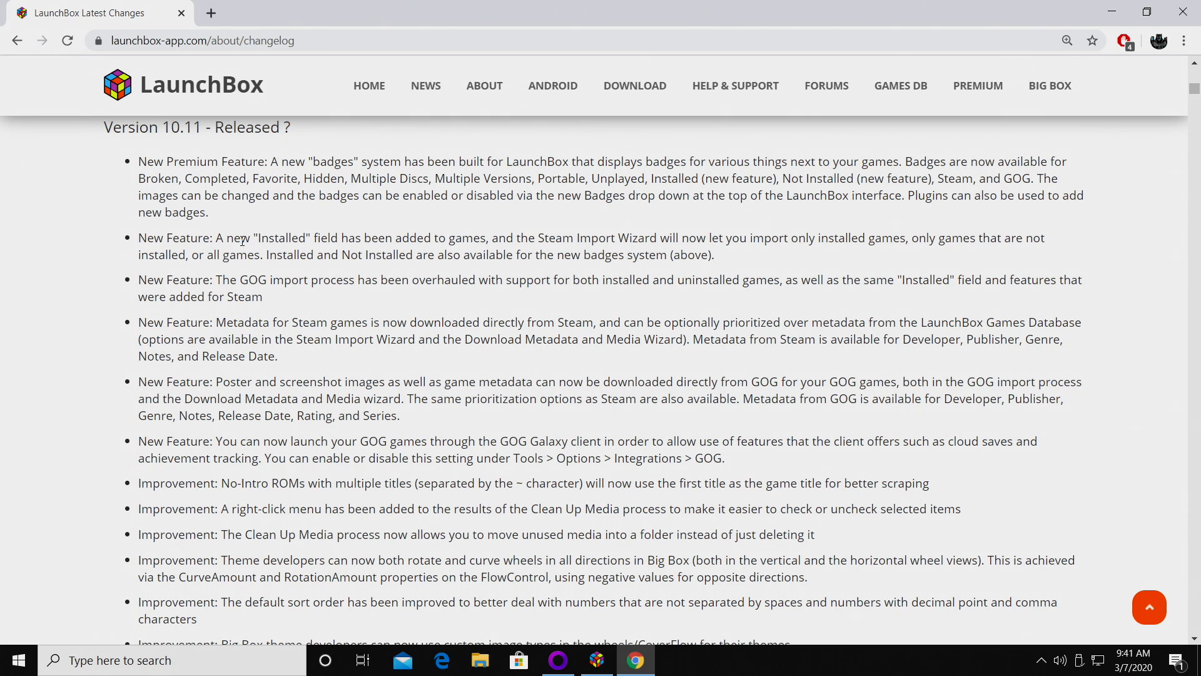
# - Highlight the Version 10.11 changelog note about badges, then switch to LaunchBox
pyautogui.moveTo(139, 161); pyautogui.dragTo(222, 212)
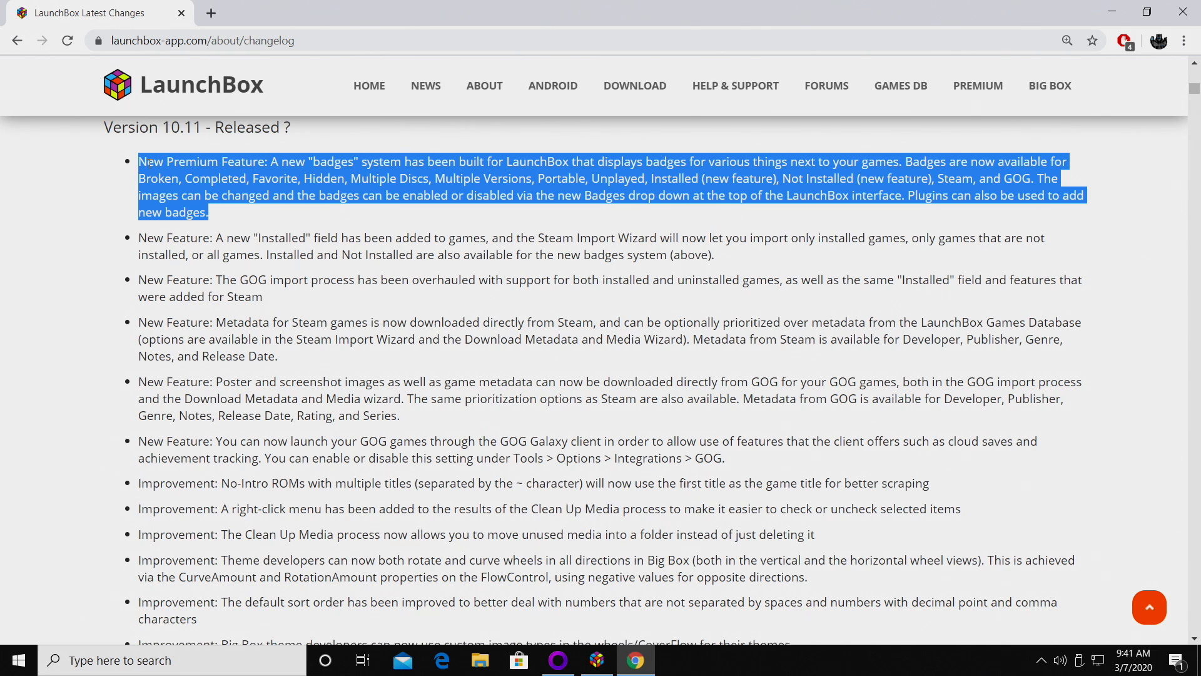
pyautogui.click(596, 659)
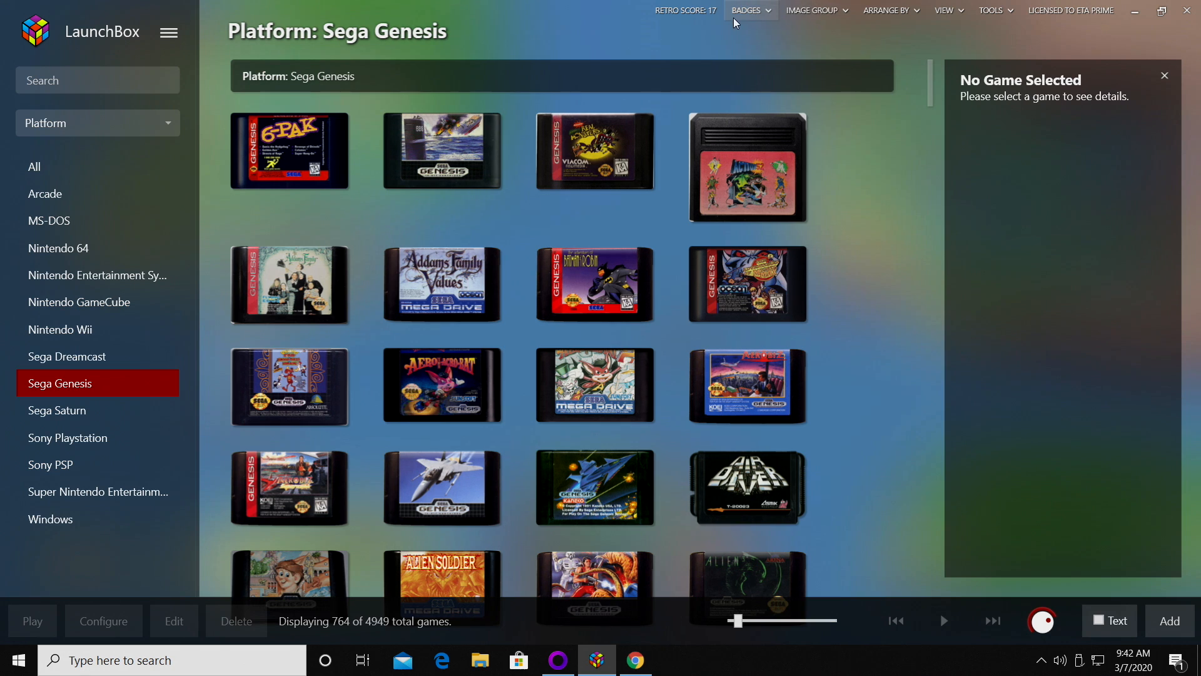
# - Show the BADGES options listing enabled Favorite, Unplayed, Completed, Installed, GOG and Steam badges
pyautogui.click(747, 10)
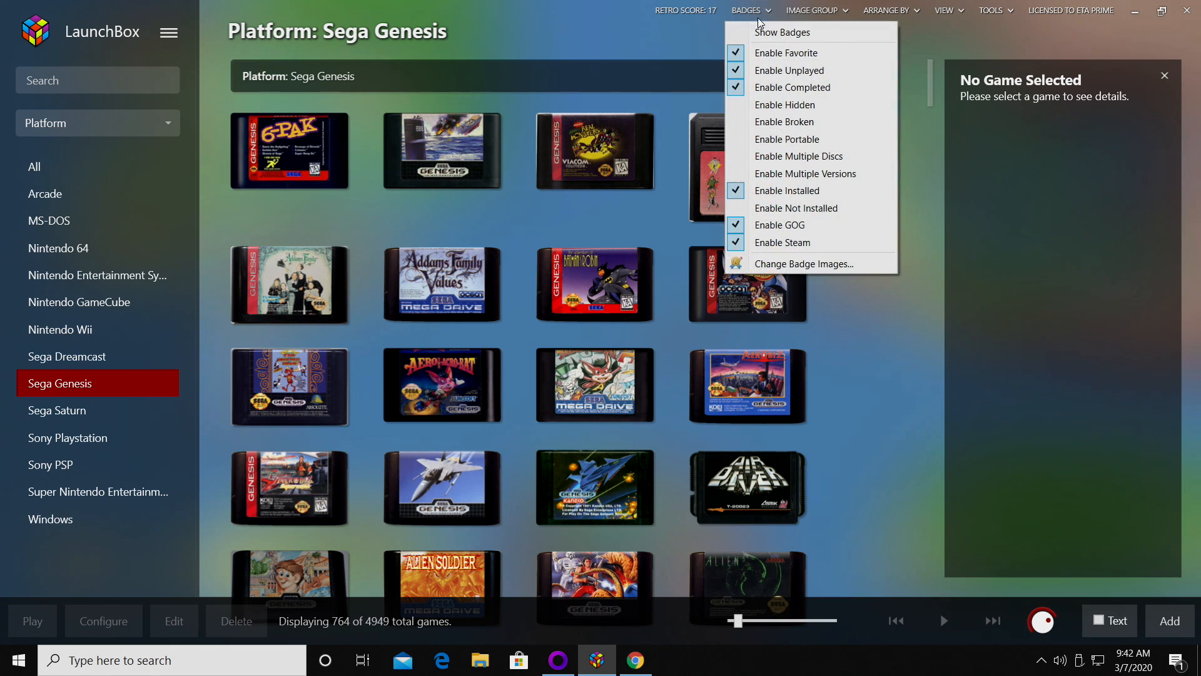
pyautogui.moveTo(781, 32)
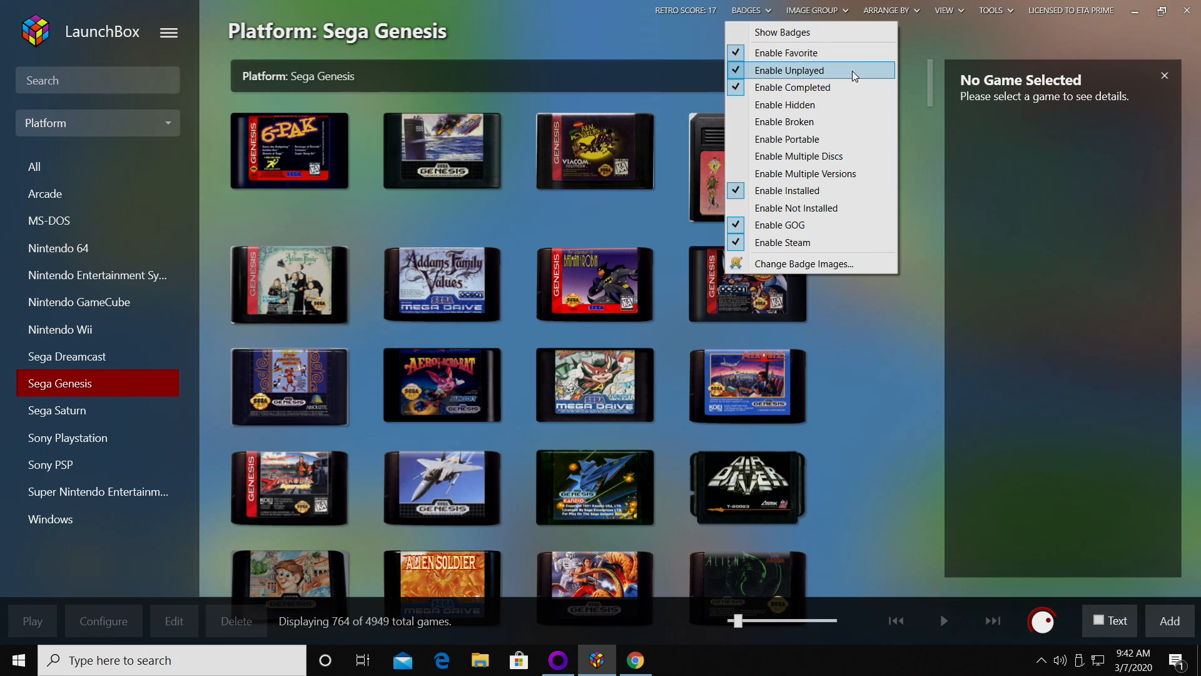
pyautogui.moveTo(809, 104)
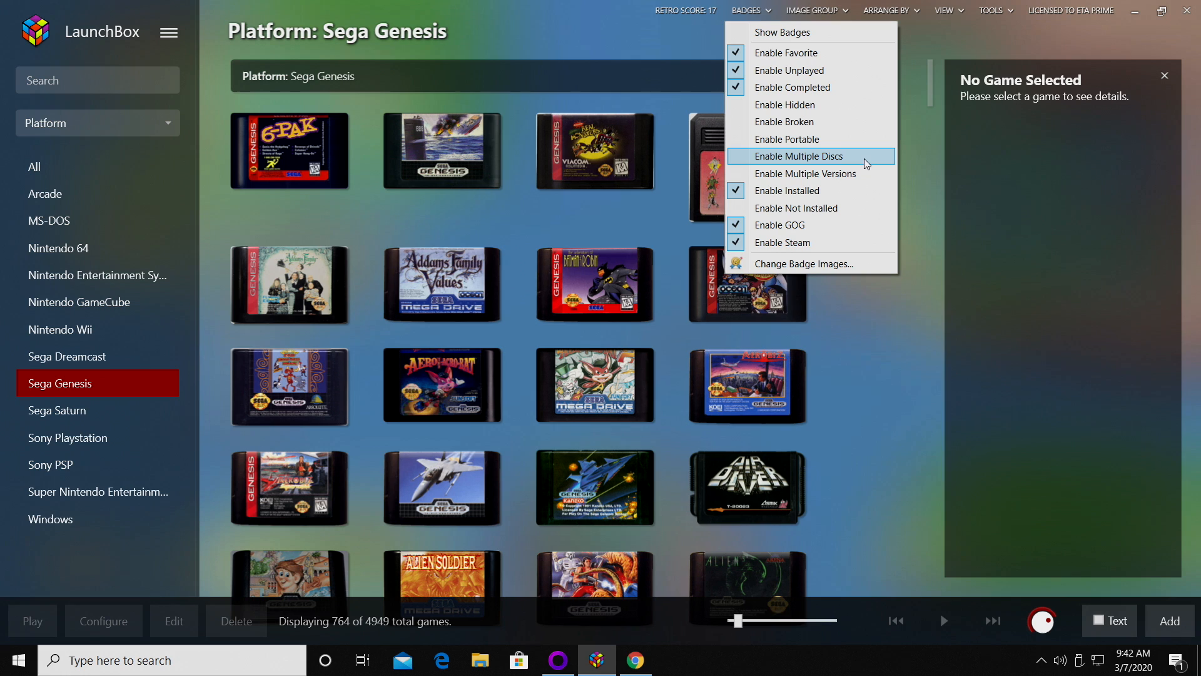
pyautogui.moveTo(811, 174)
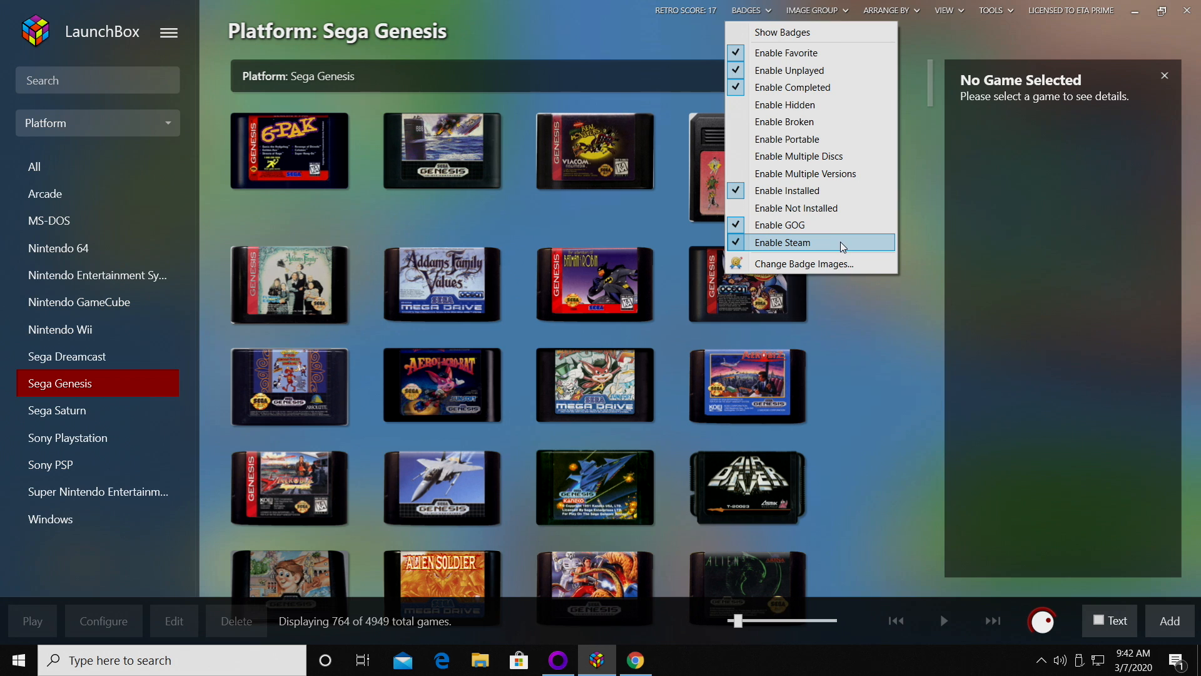
pyautogui.moveTo(829, 264)
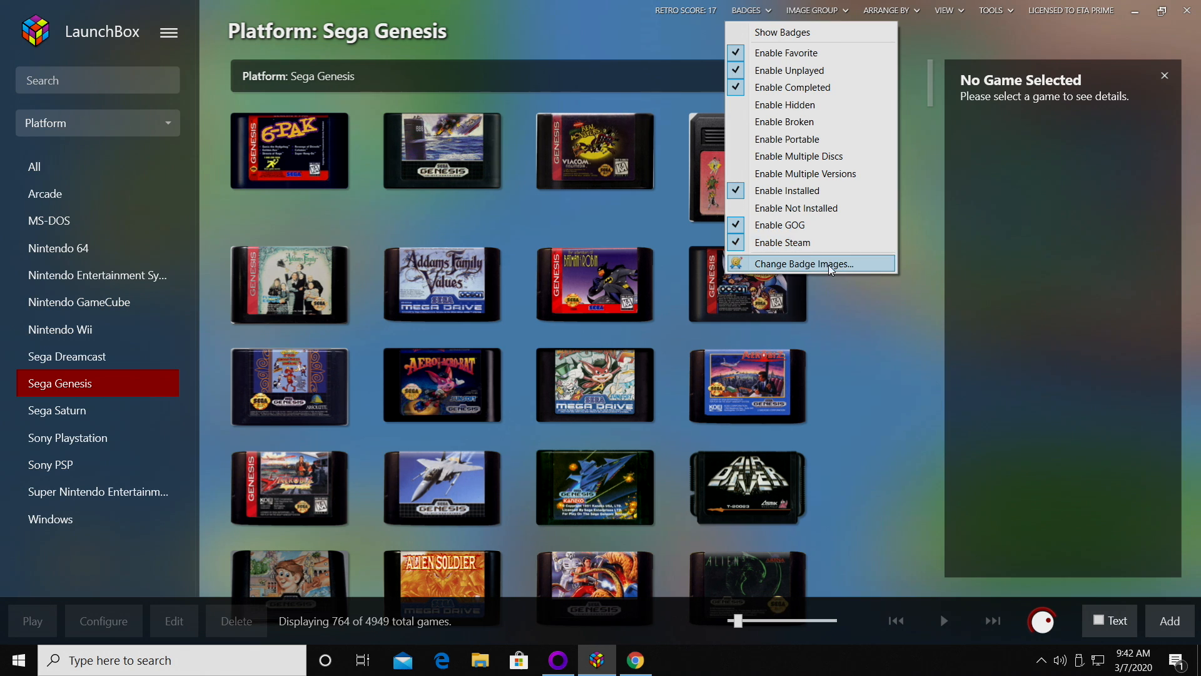
# - View the twelve badge PNG images in the Badges folder, then close the folder
pyautogui.click(801, 263)
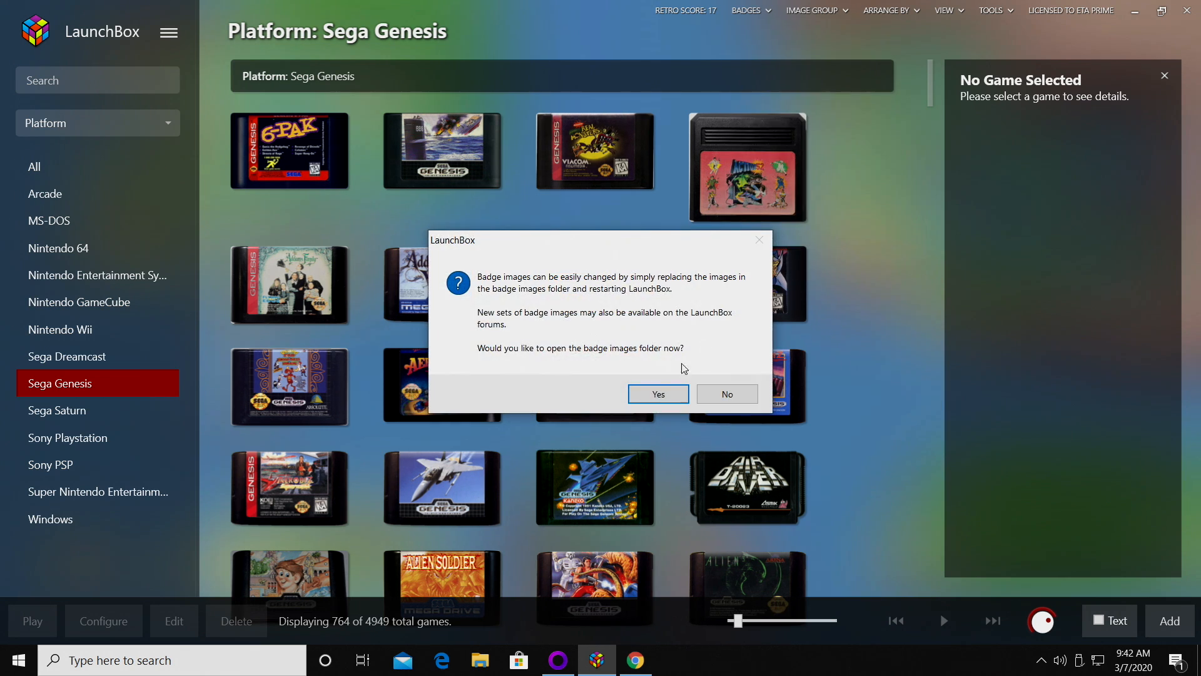
pyautogui.click(657, 393)
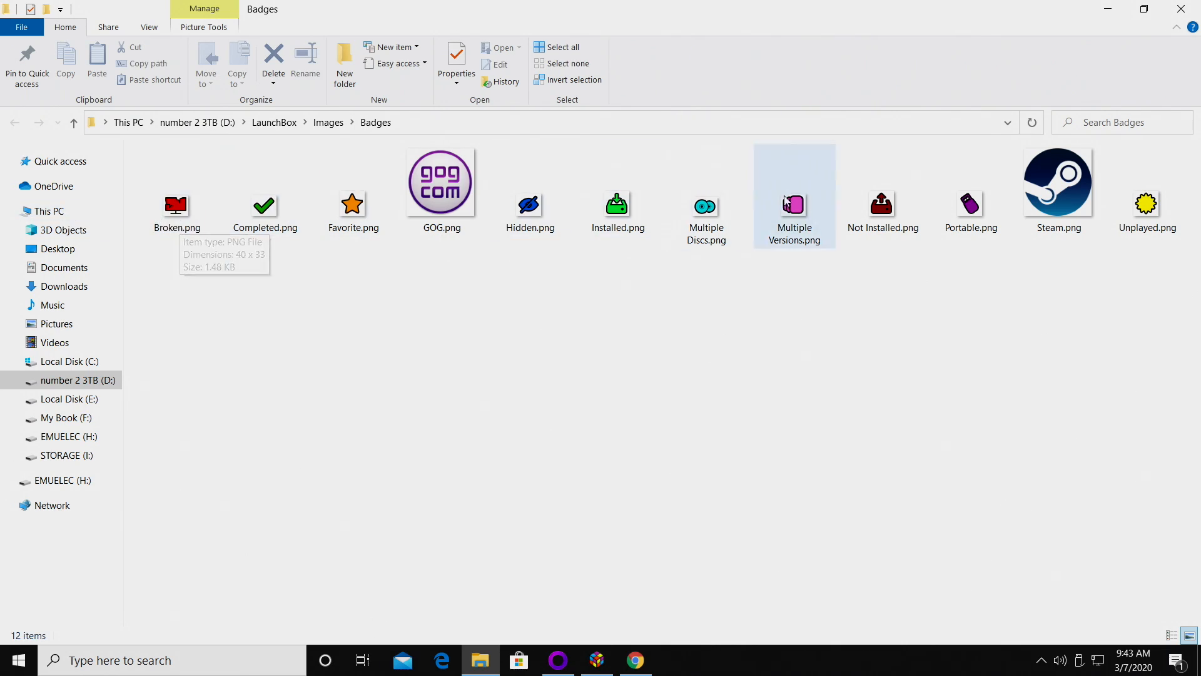
pyautogui.click(596, 659)
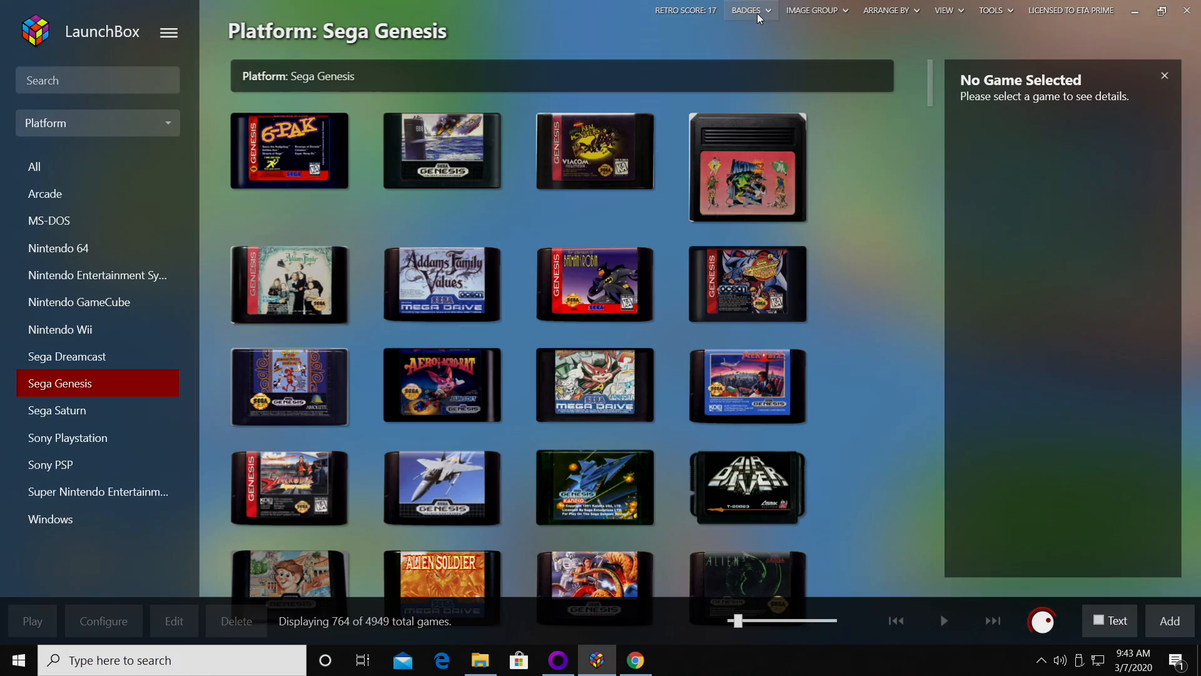
# - Enable Show Badges and scroll the Sega Genesis grid to check the badge icons
pyautogui.click(745, 10)
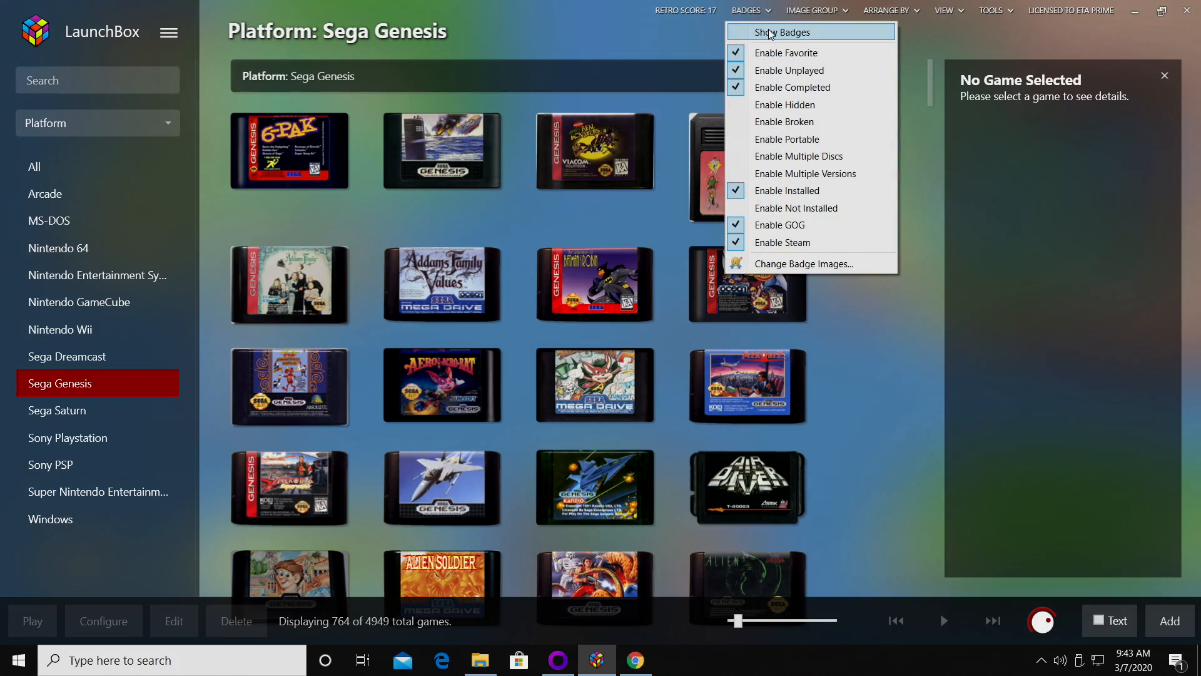
pyautogui.click(782, 31)
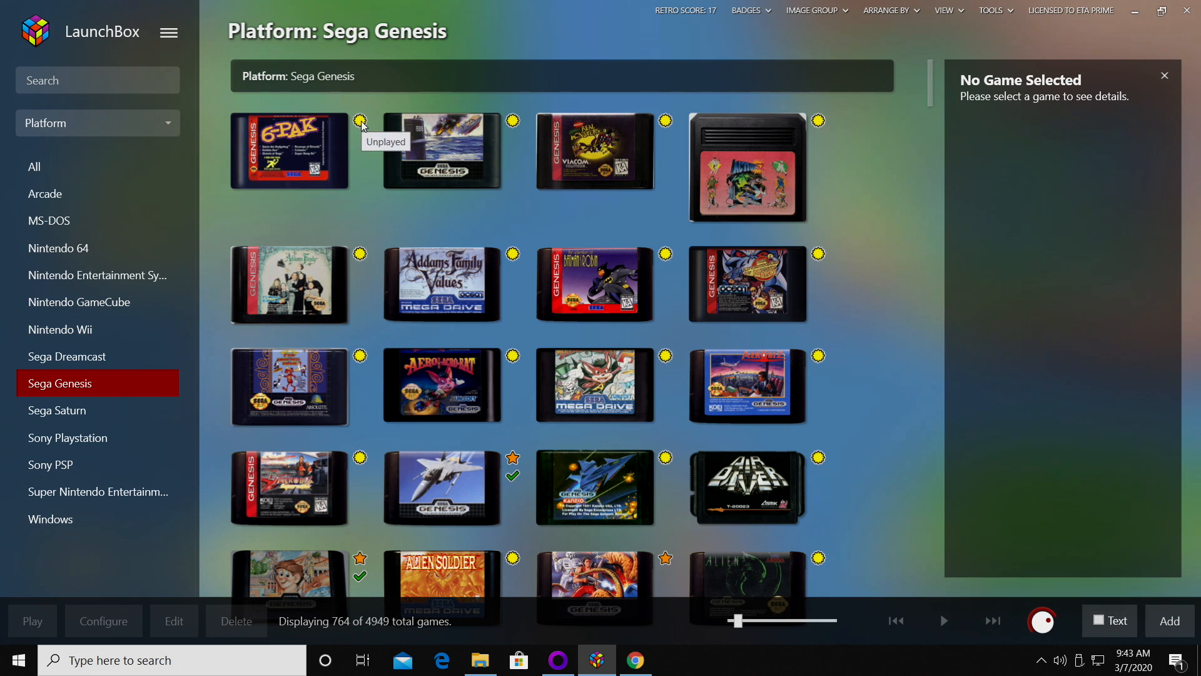
pyautogui.moveTo(372, 208)
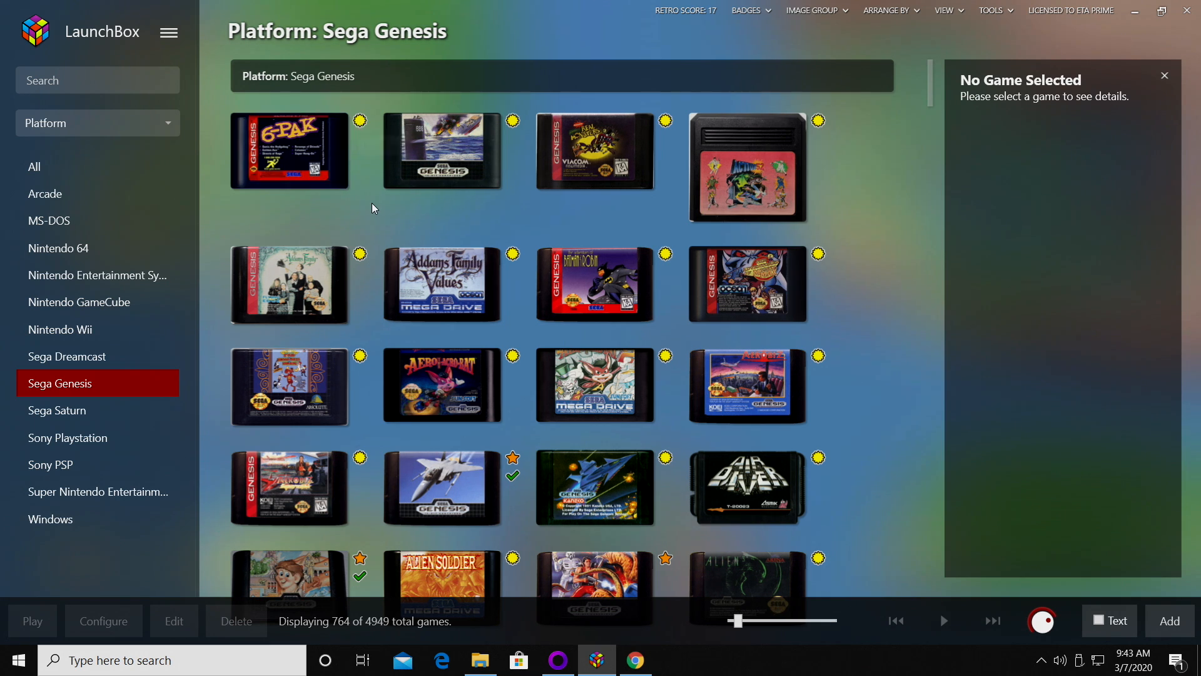
pyautogui.scroll(-3)
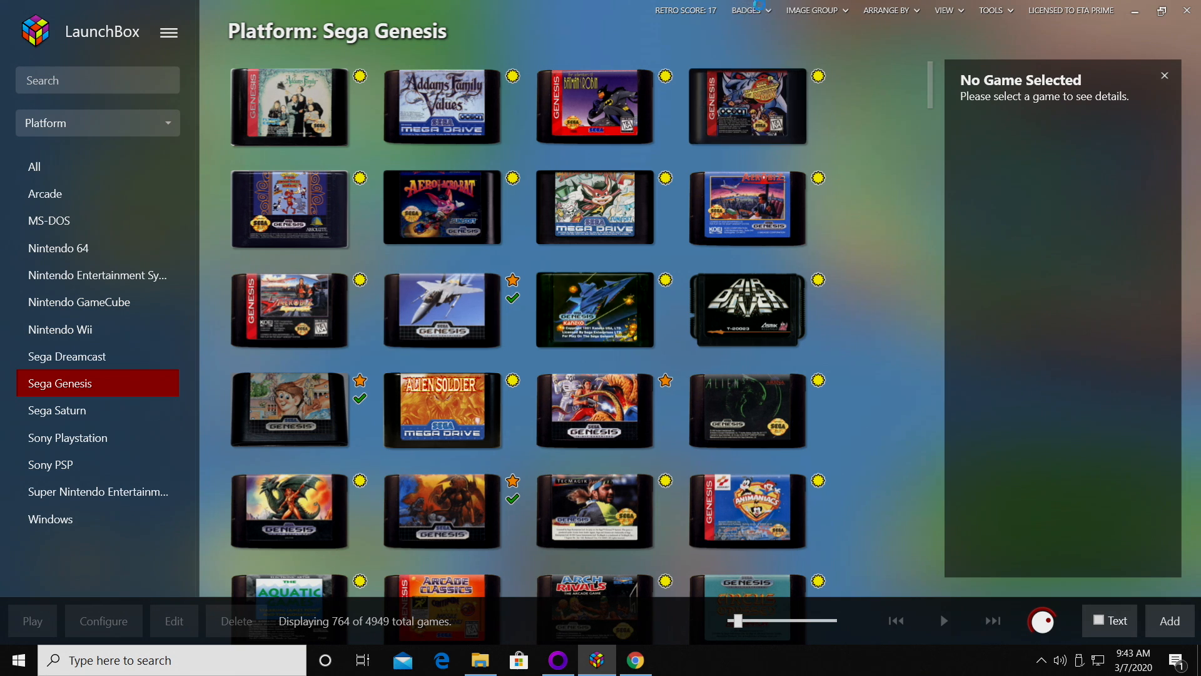
pyautogui.click(746, 10)
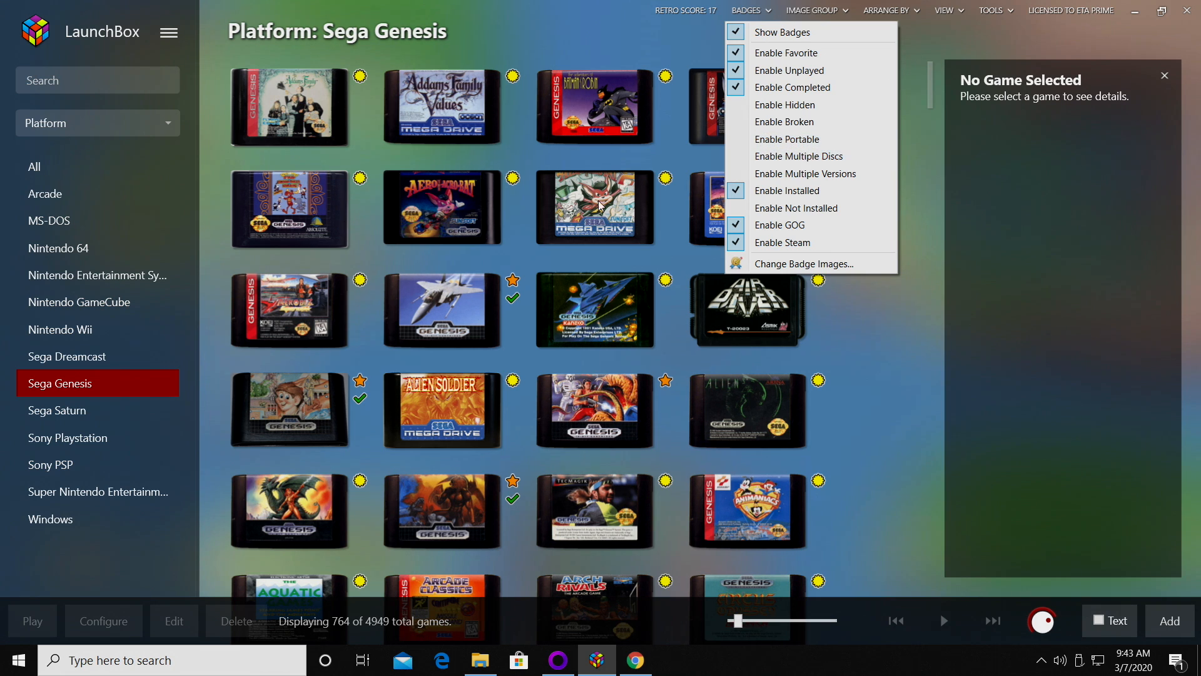
pyautogui.moveTo(796, 208)
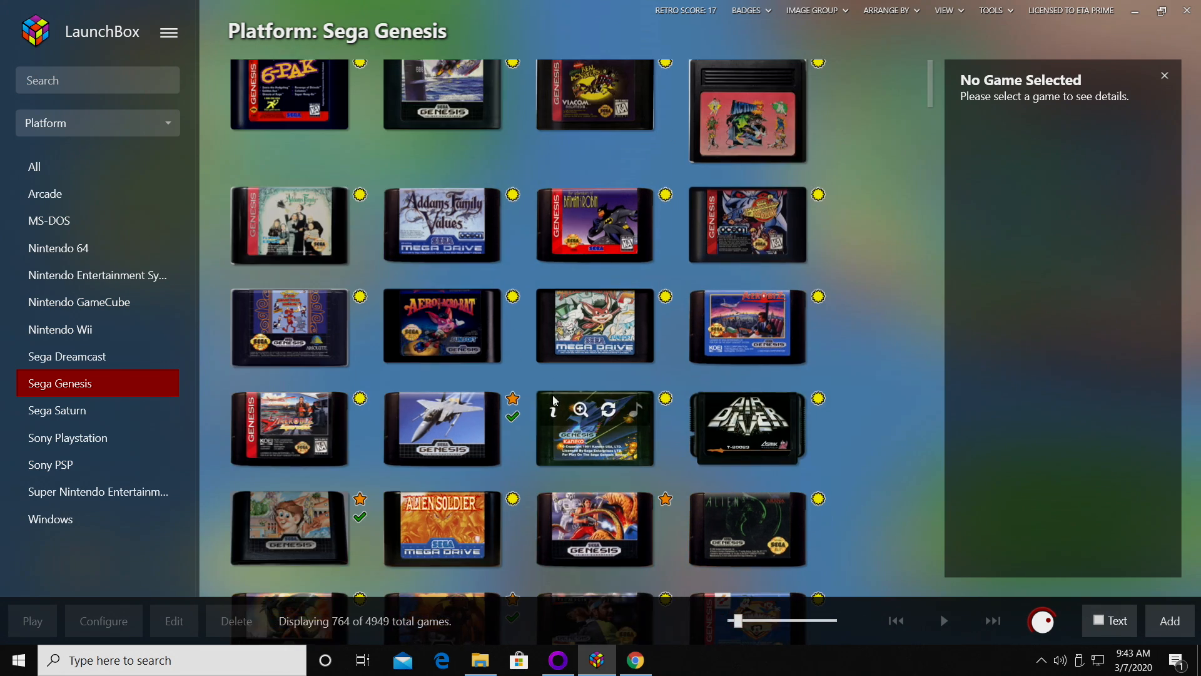
pyautogui.scroll(-3)
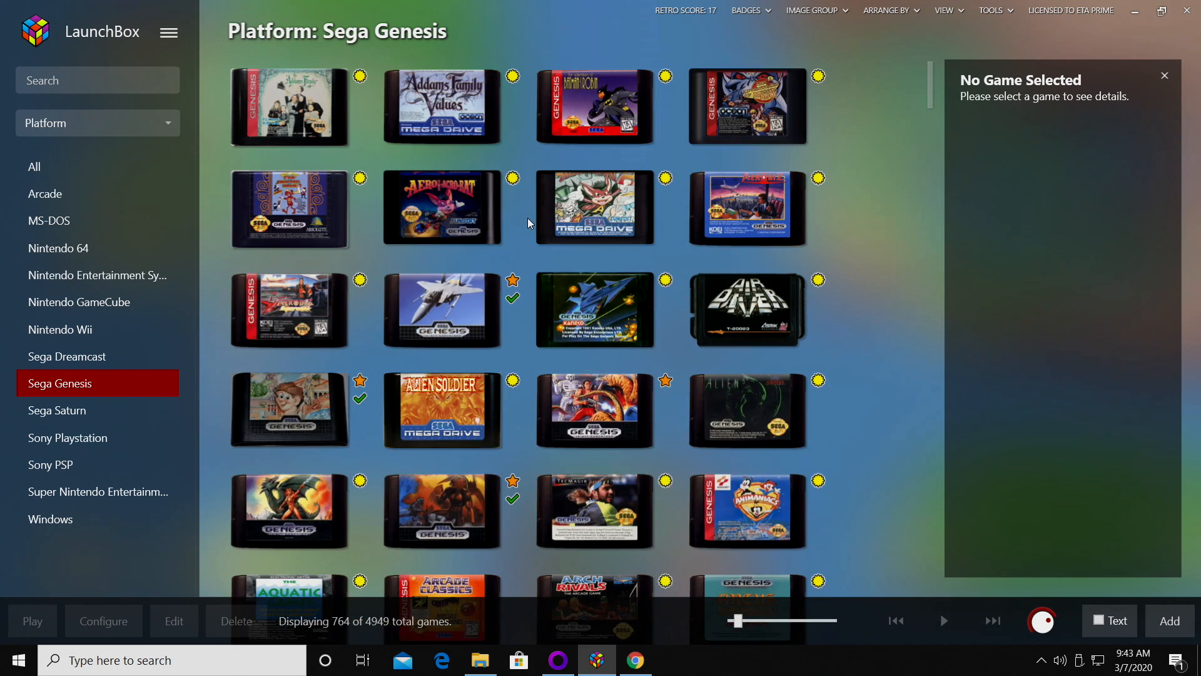
pyautogui.moveTo(596, 316)
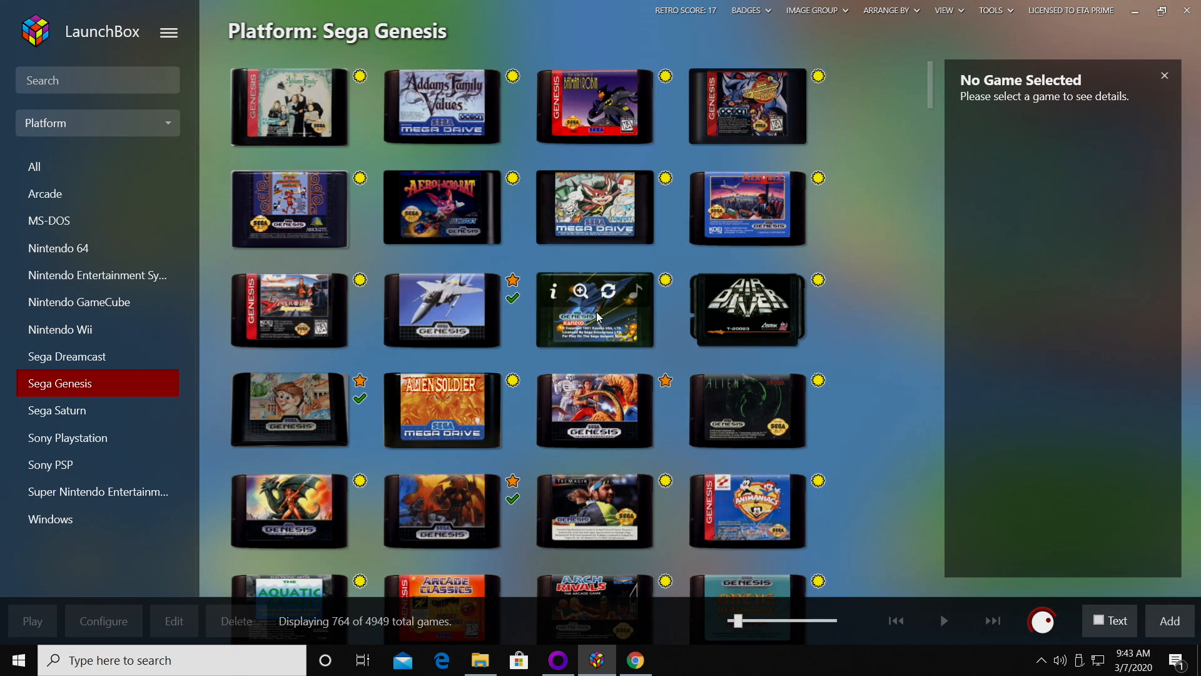
# - Tick Completed and Favorite for Air Buster (USA) in Edit Game and save
pyautogui.click(595, 310)
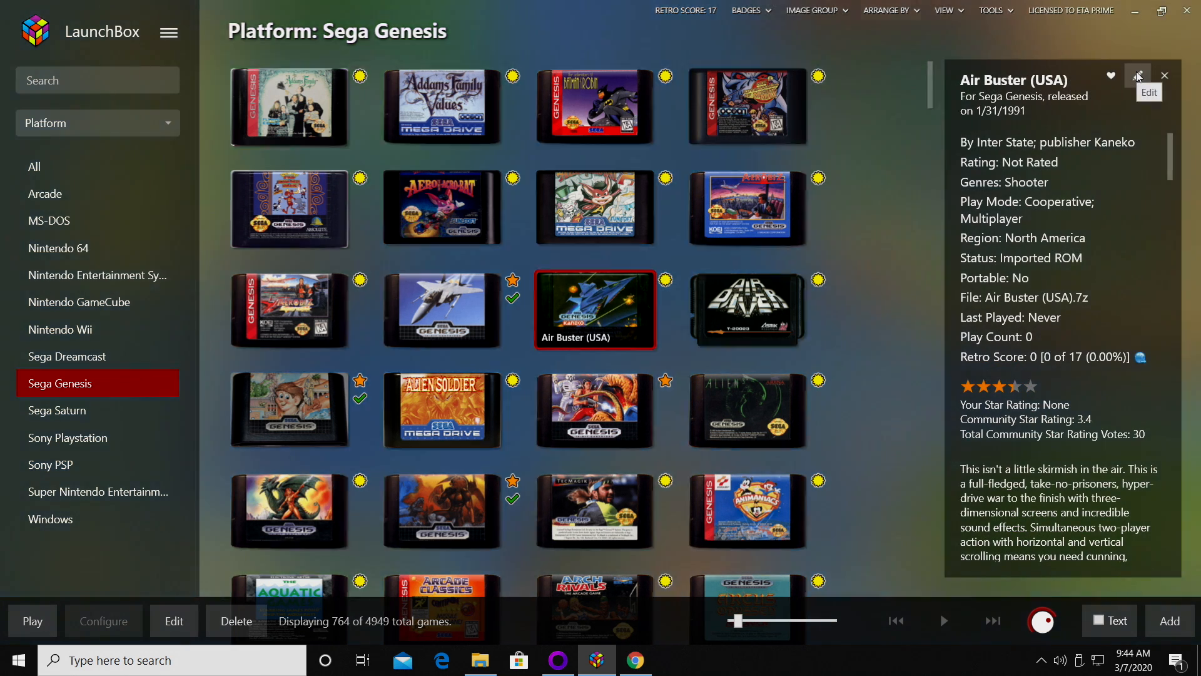
pyautogui.click(1138, 75)
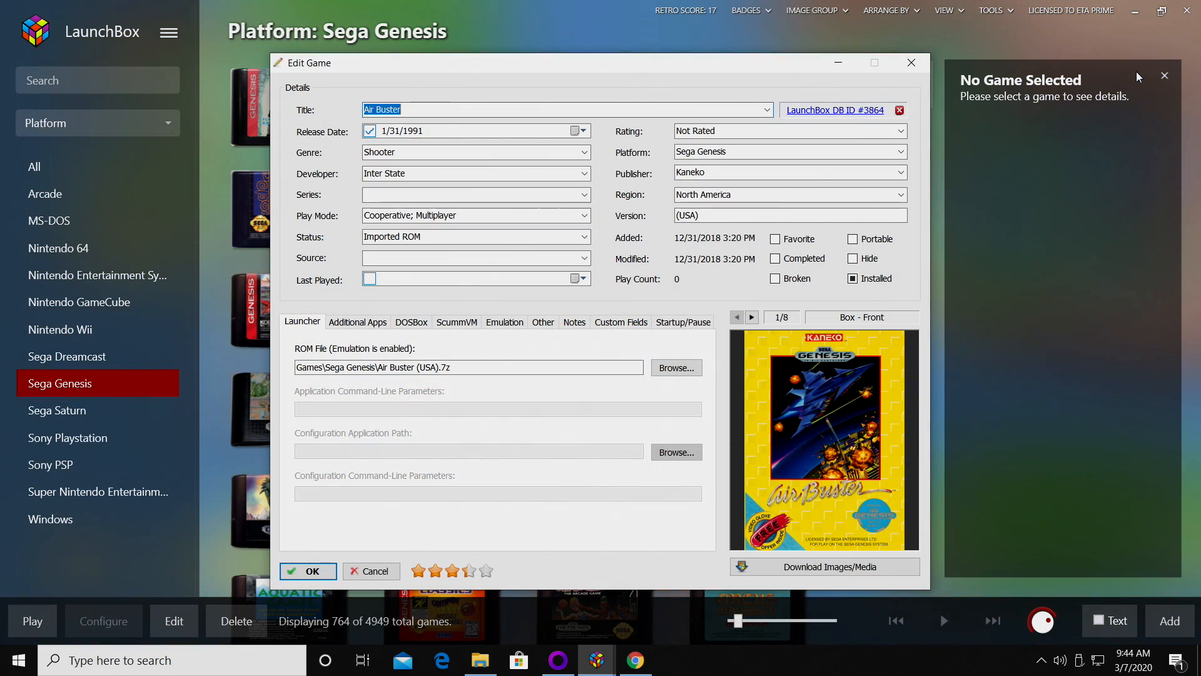
pyautogui.click(775, 258)
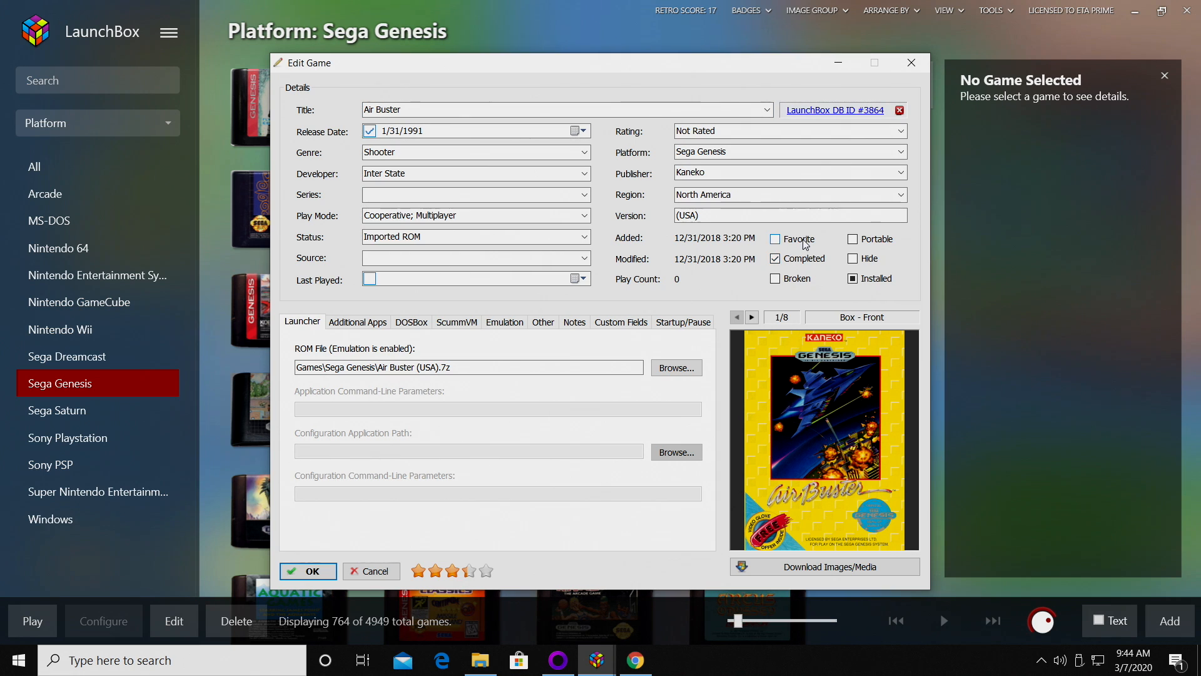
pyautogui.click(774, 239)
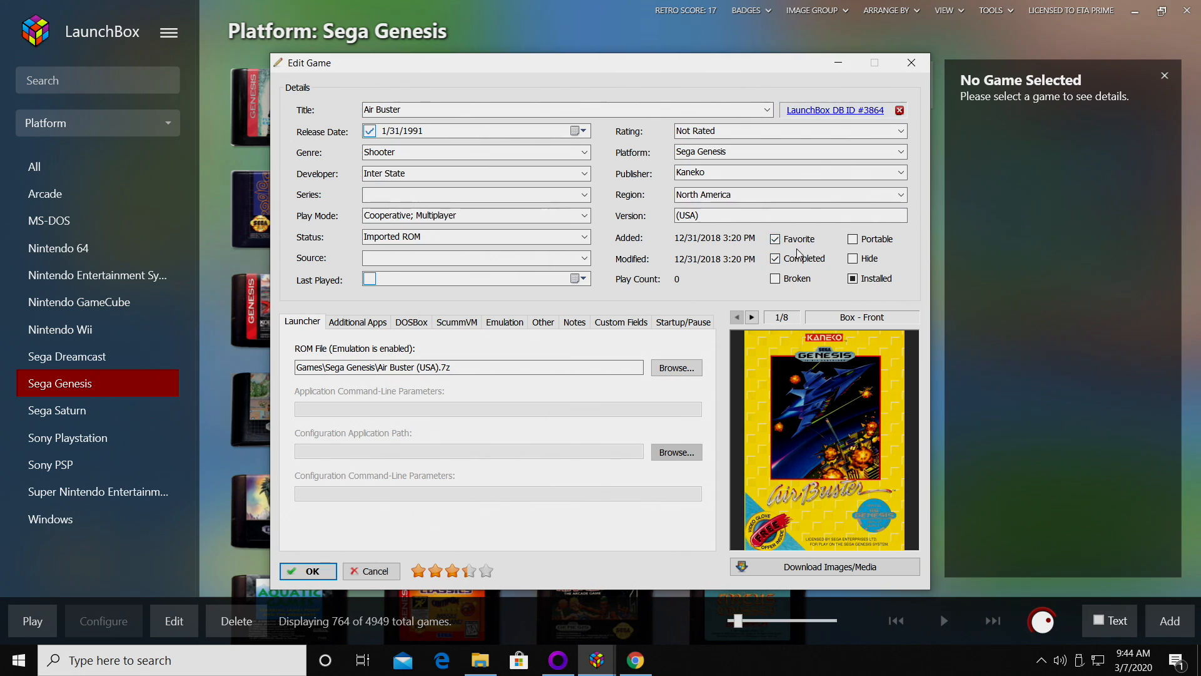
pyautogui.click(308, 570)
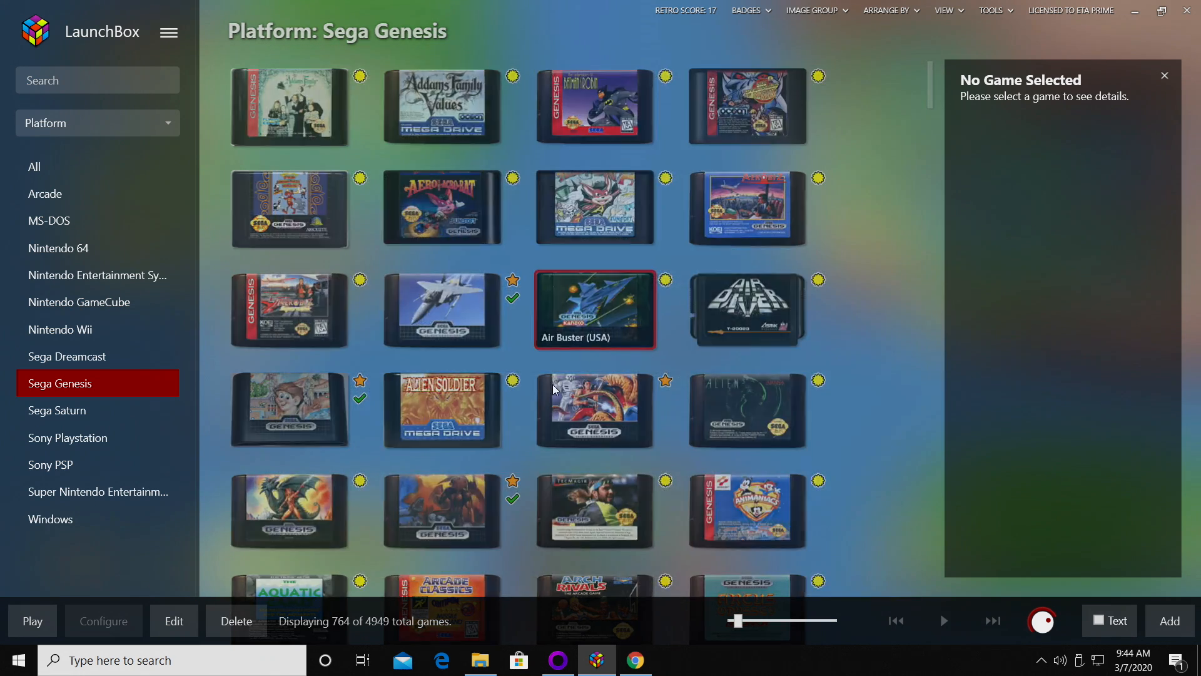
# - Return to LaunchBox and launch the Tools > Import > Steam Games wizard
pyautogui.scroll(-3)
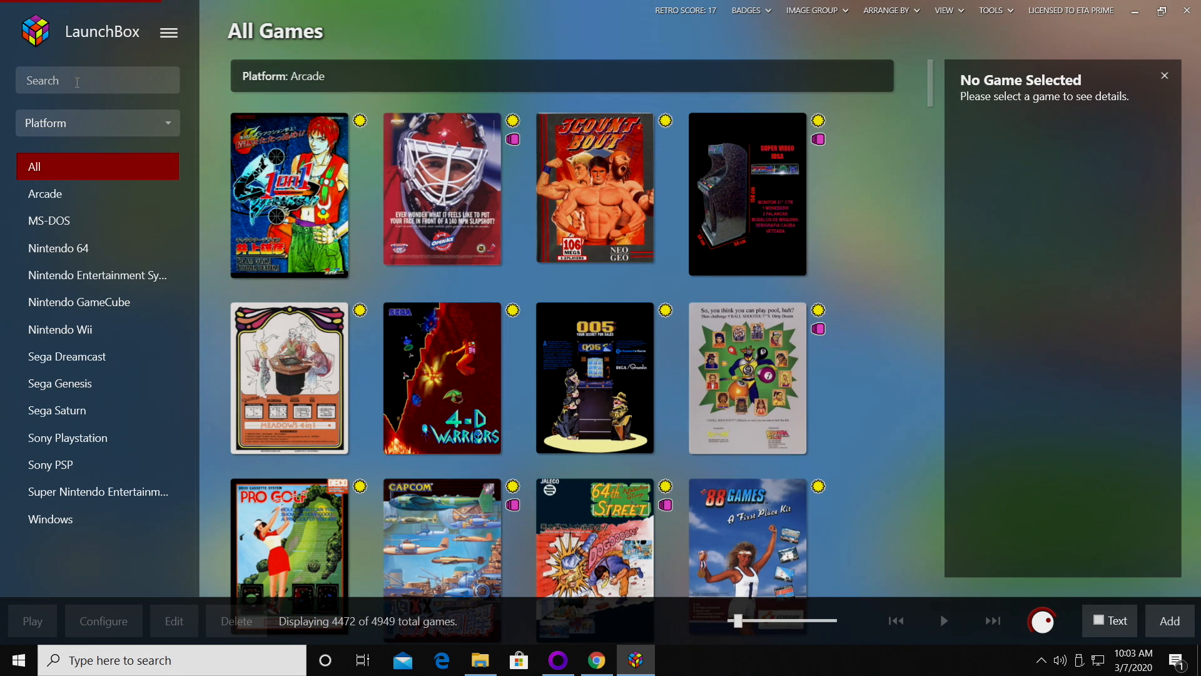
pyautogui.write('fina')
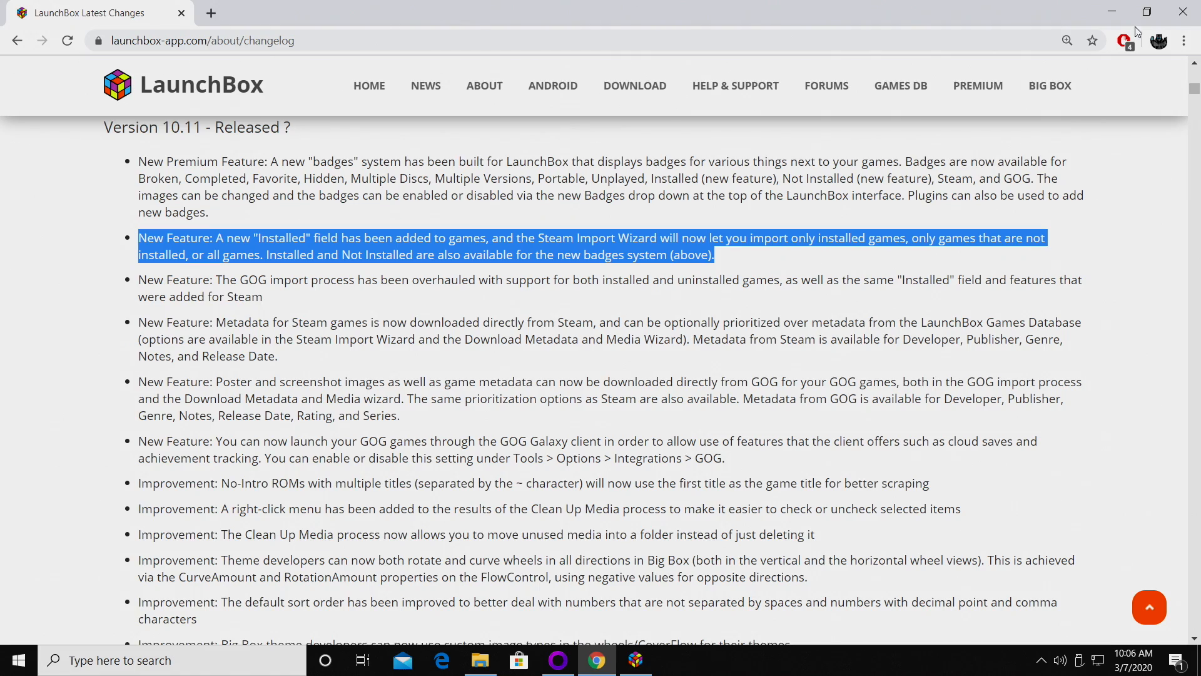
pyautogui.click(635, 659)
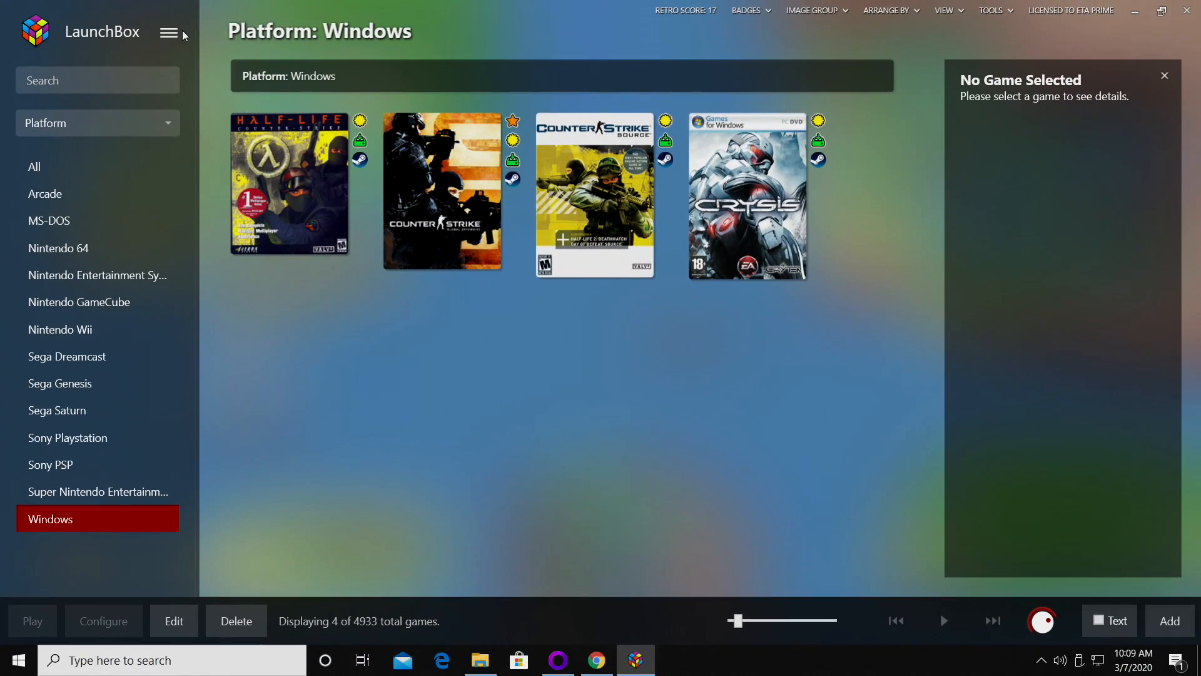
pyautogui.click(170, 32)
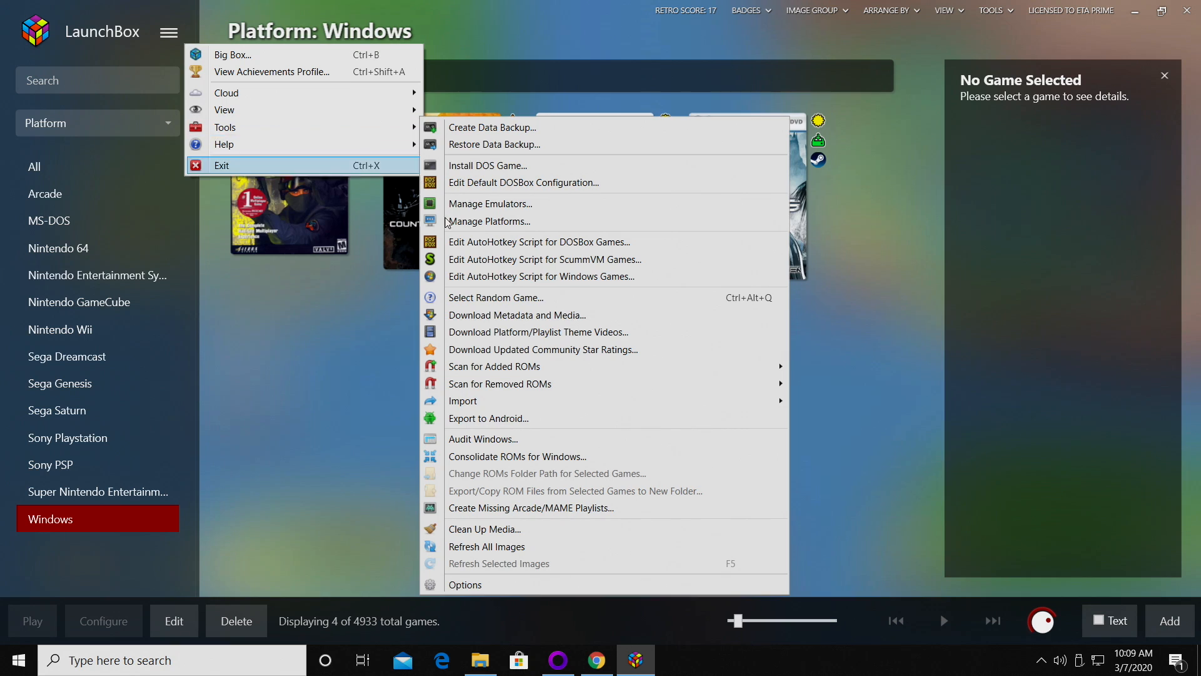
pyautogui.moveTo(462, 400)
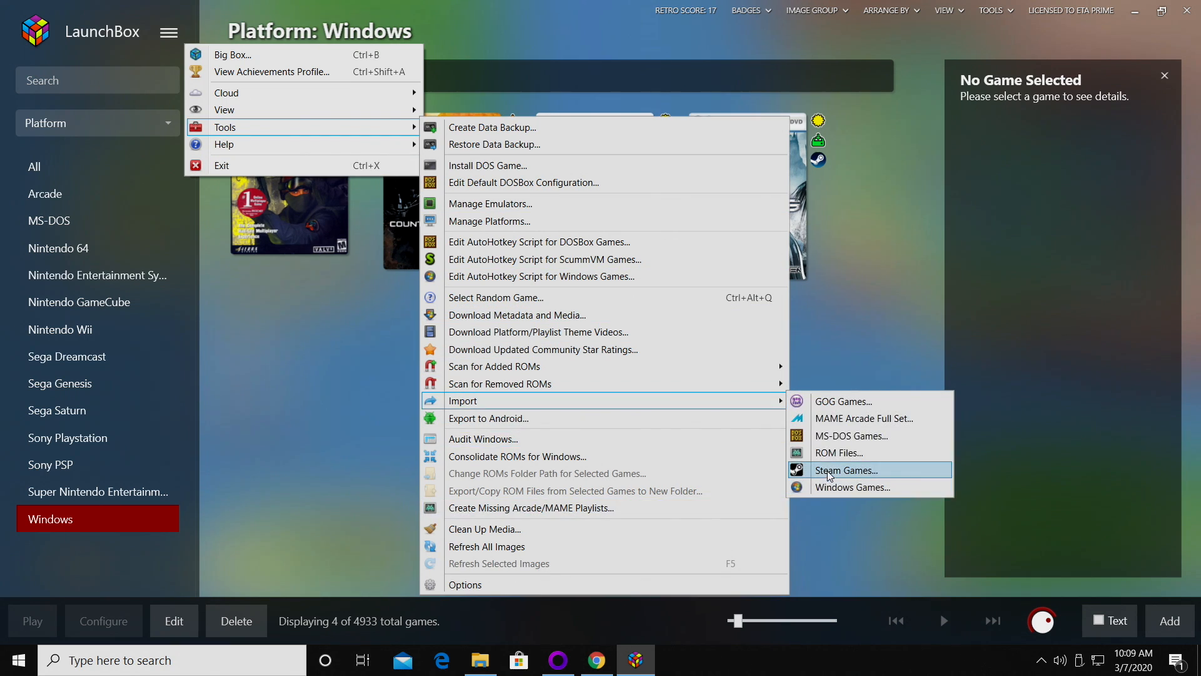
pyautogui.click(846, 469)
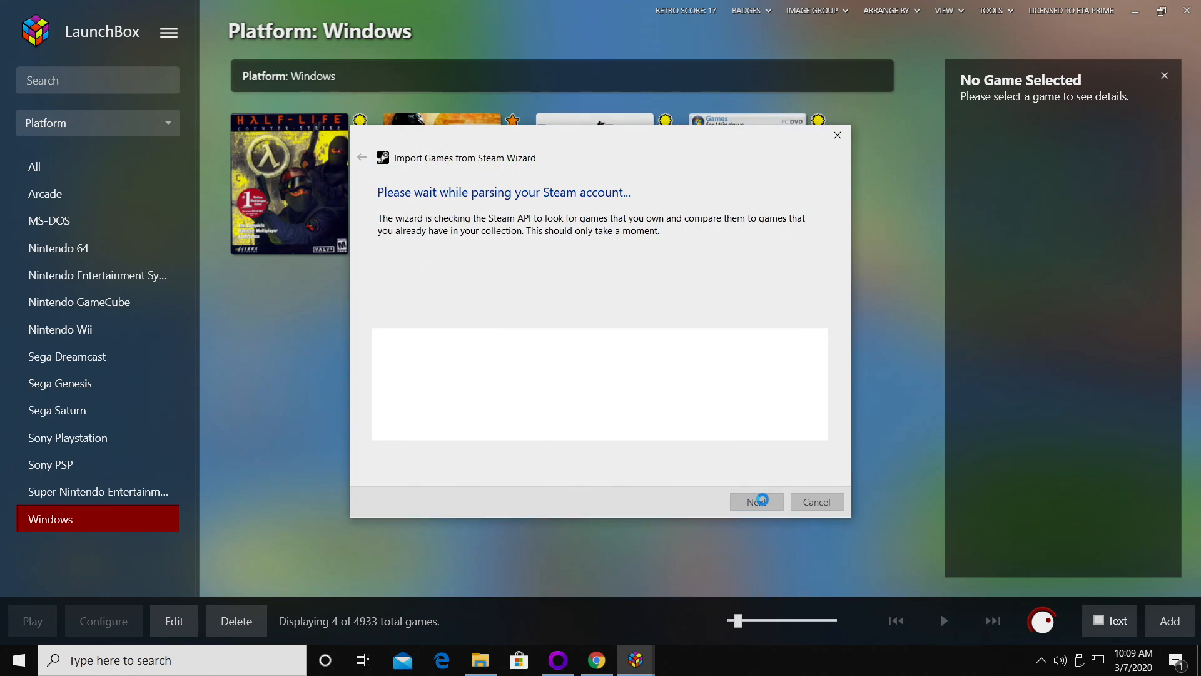
# - Select only installed games in the Steam import list and finish the import
pyautogui.click(755, 502)
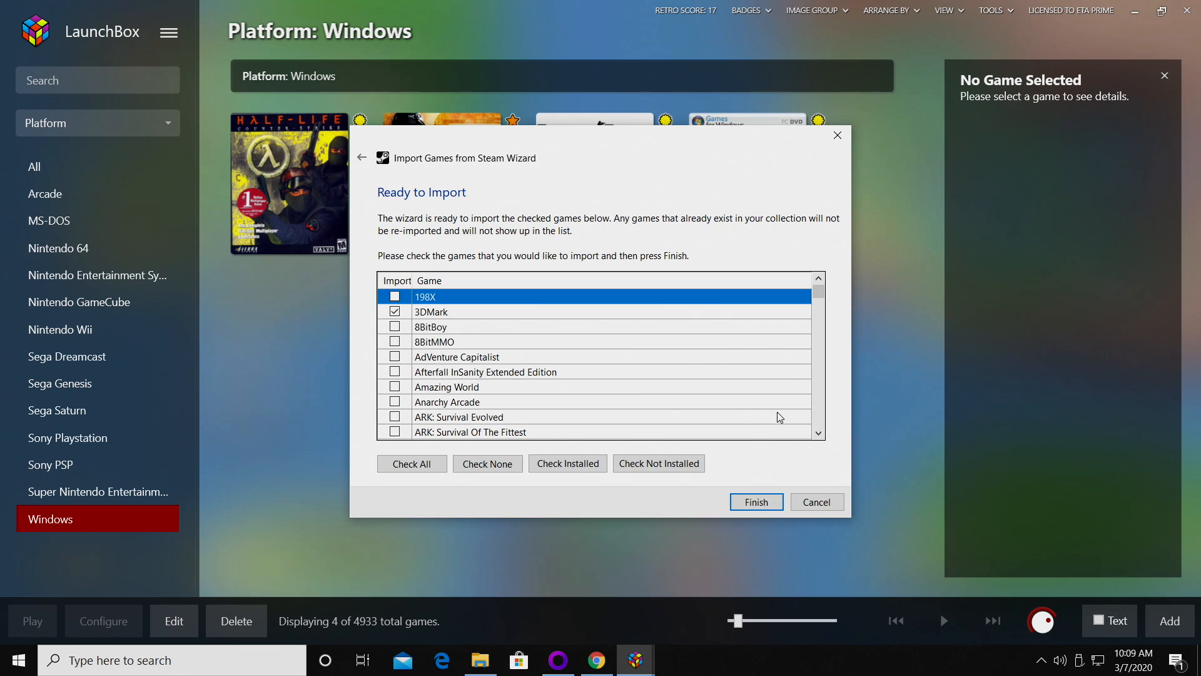
pyautogui.moveTo(818, 290); pyautogui.dragTo(817, 407)
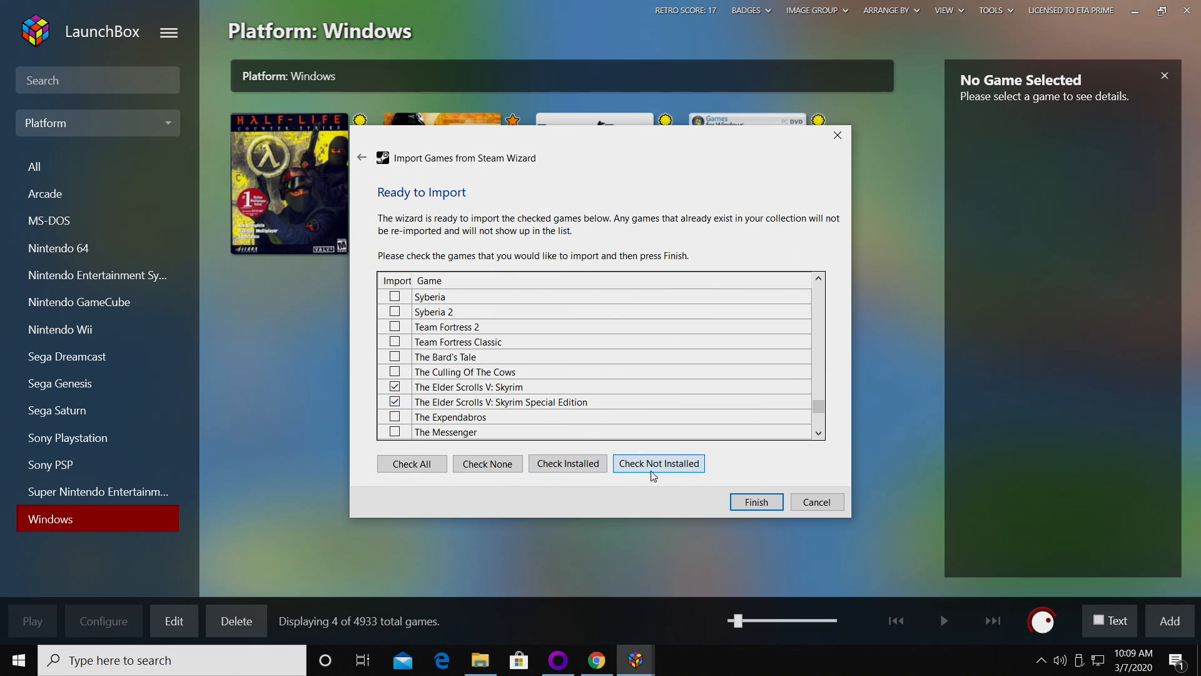
pyautogui.click(487, 463)
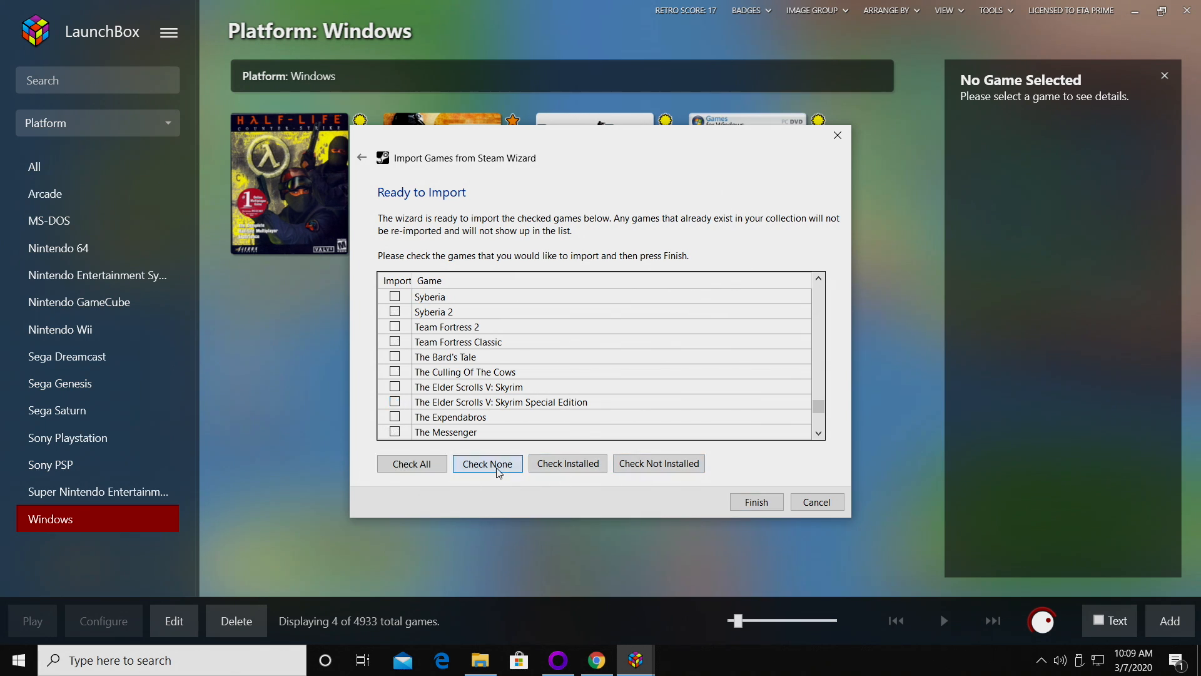
pyautogui.click(567, 463)
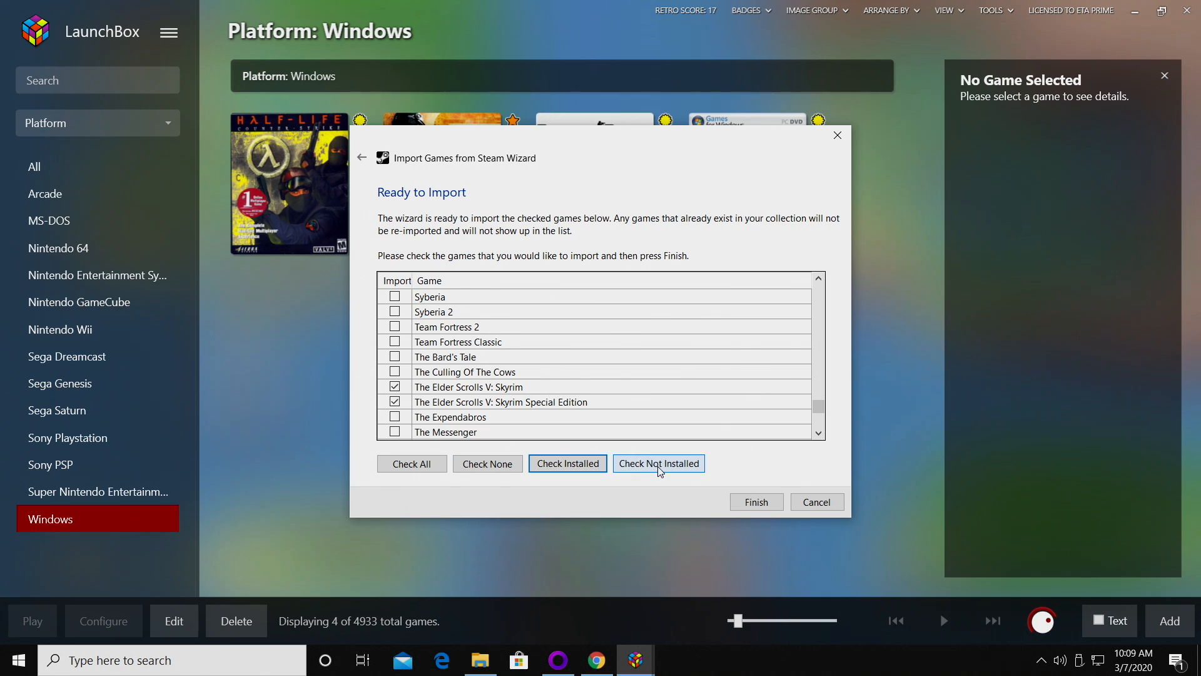
pyautogui.click(567, 463)
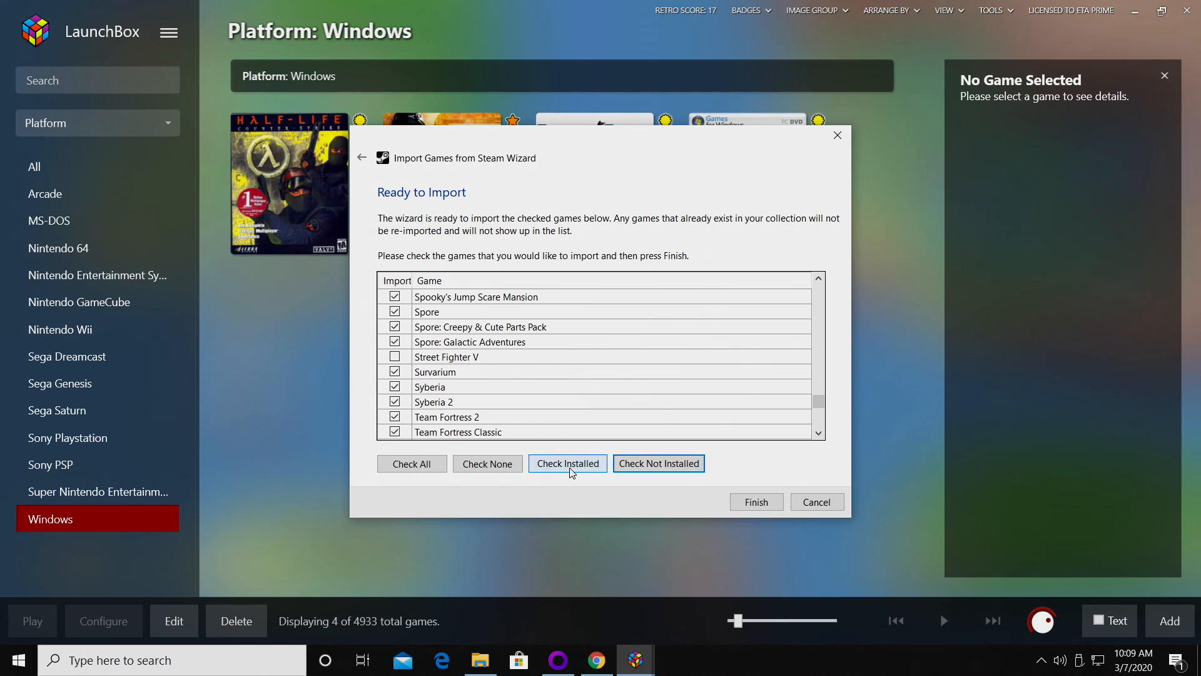
pyautogui.click(567, 463)
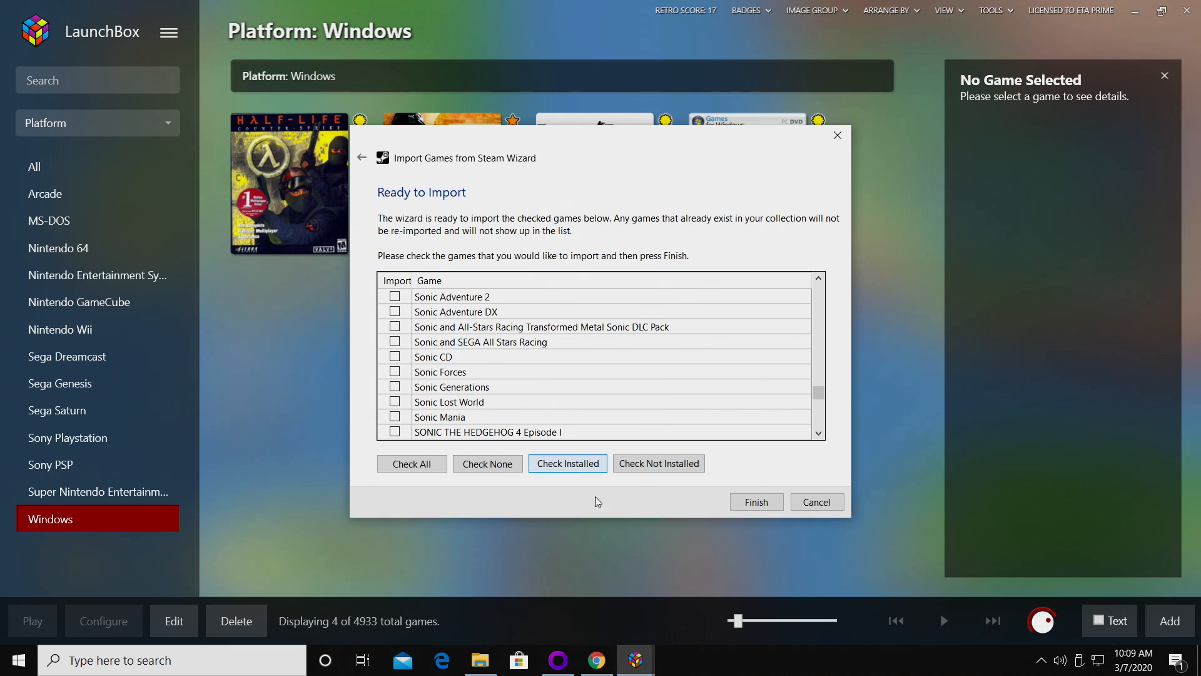
pyautogui.click(754, 502)
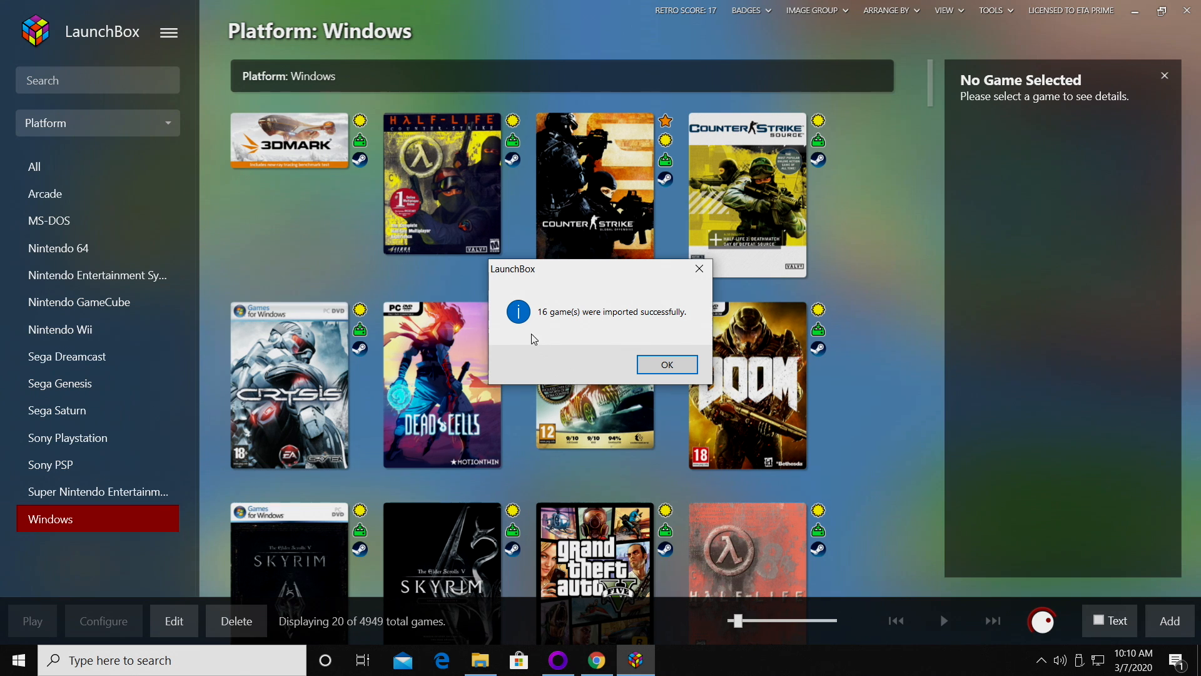
pyautogui.moveTo(585, 329)
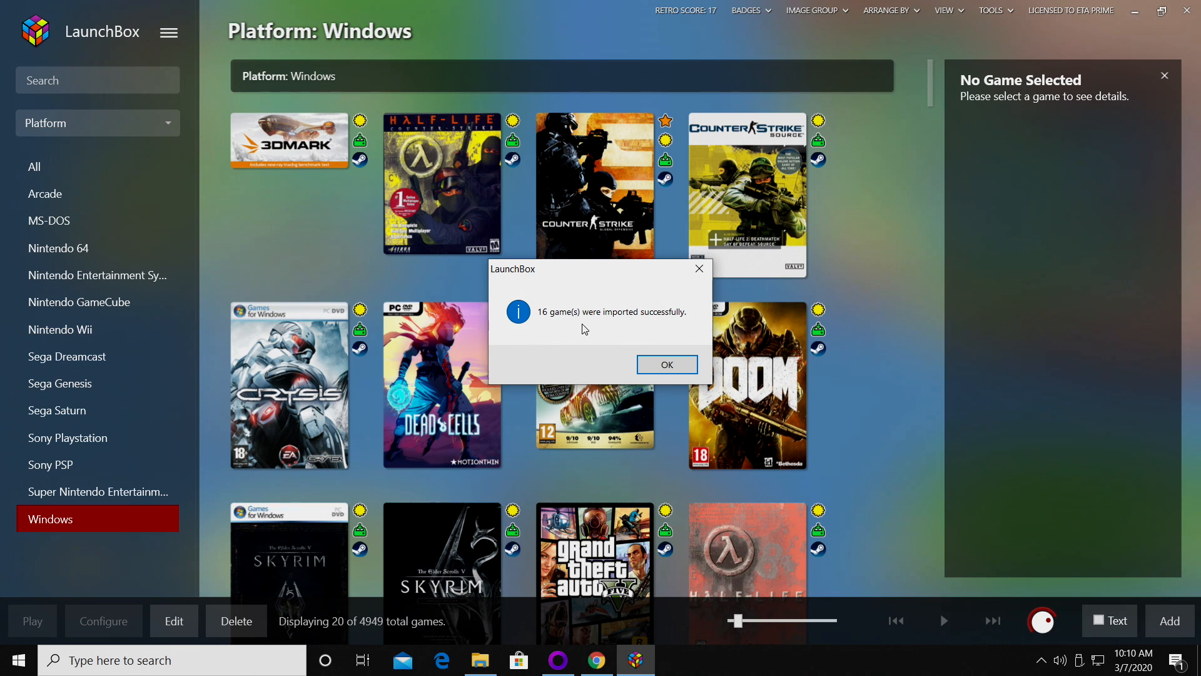
# - Dismiss the 16-games-imported notice to reveal the 20 badged Windows games
pyautogui.click(665, 364)
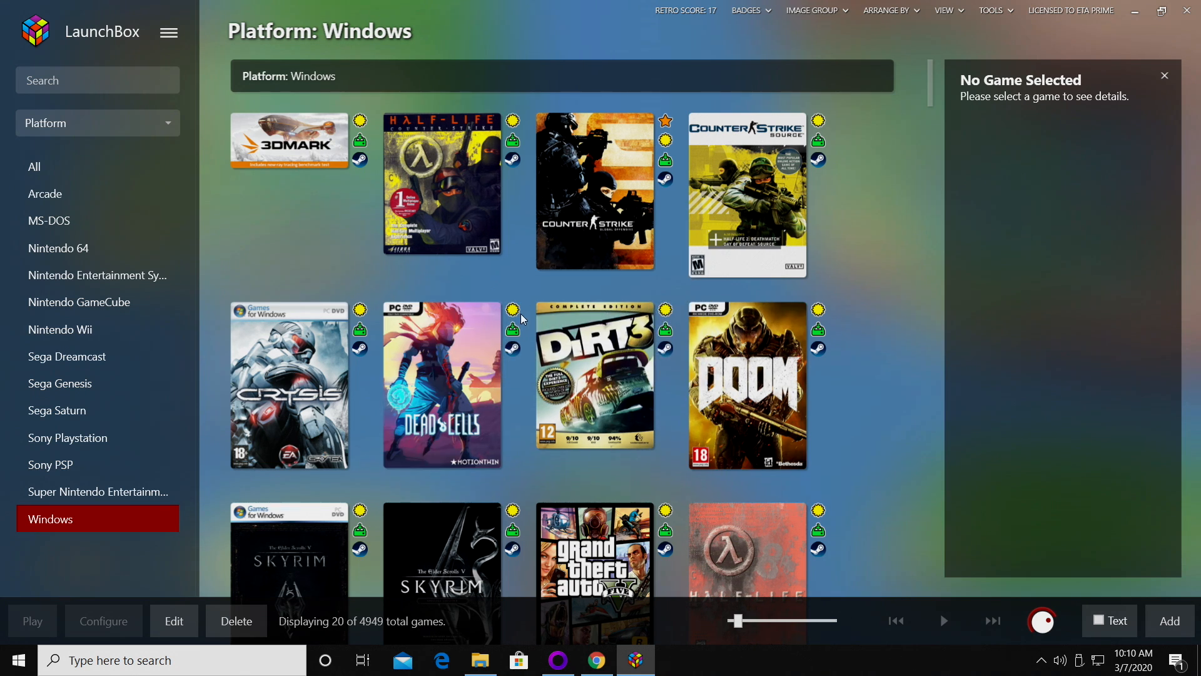
pyautogui.moveTo(511, 330)
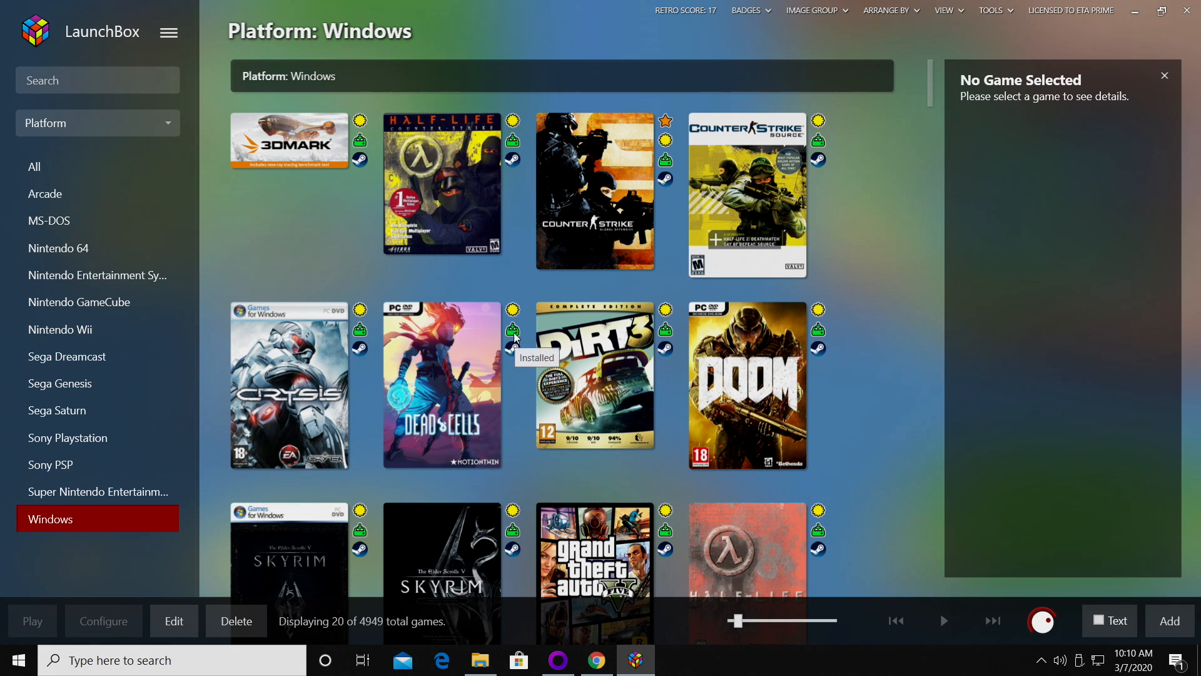
pyautogui.moveTo(515, 309)
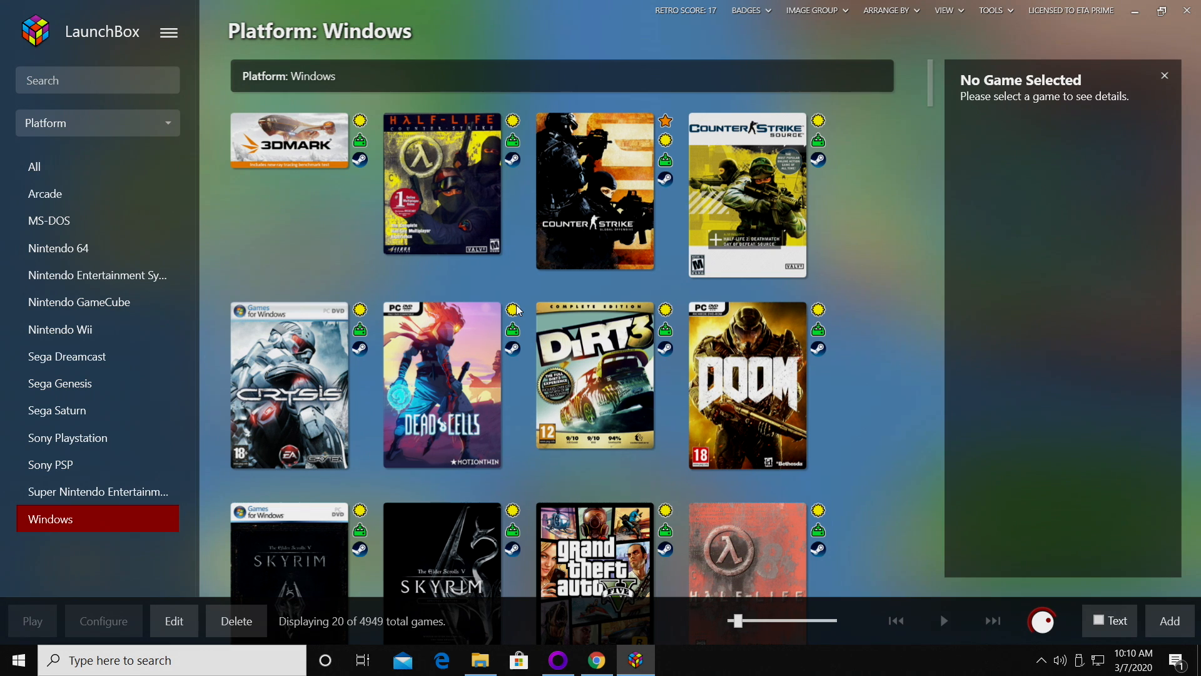
pyautogui.moveTo(440, 354)
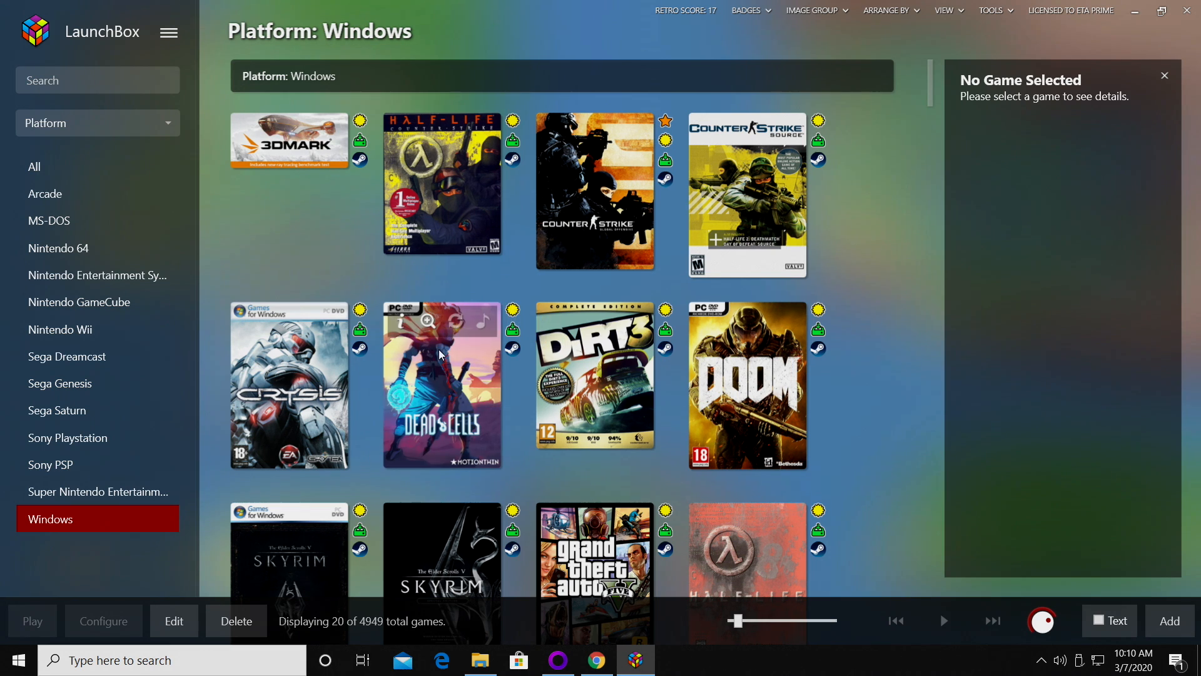
pyautogui.moveTo(451, 364)
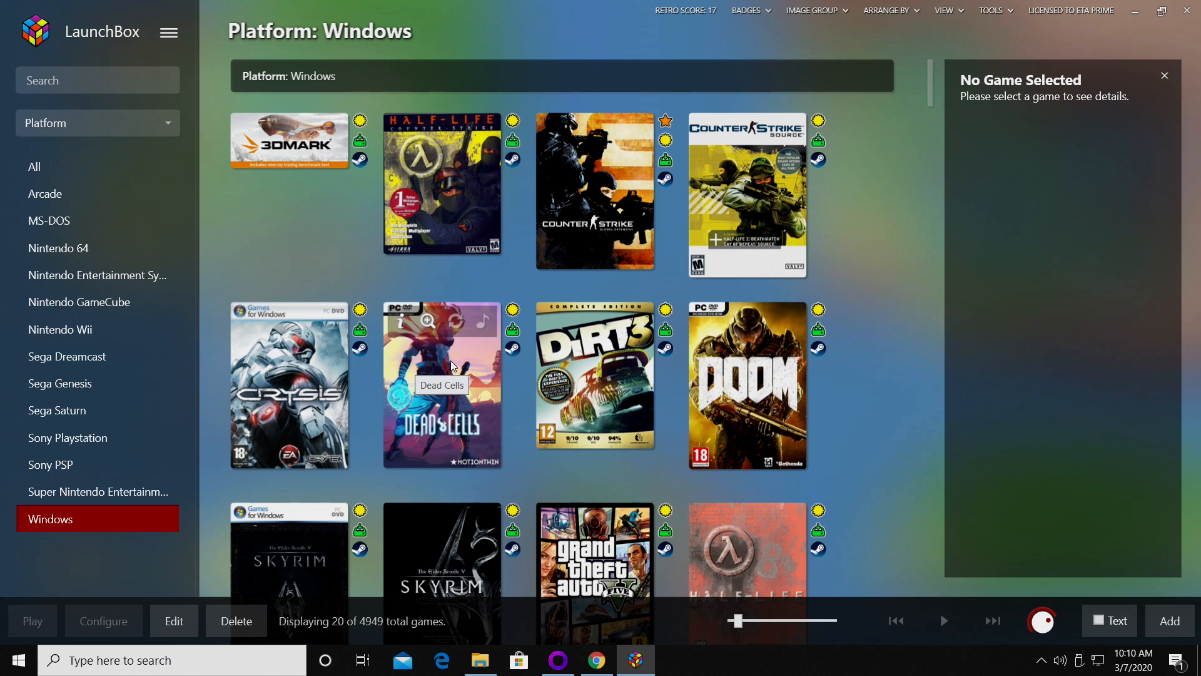
pyautogui.moveTo(515, 311)
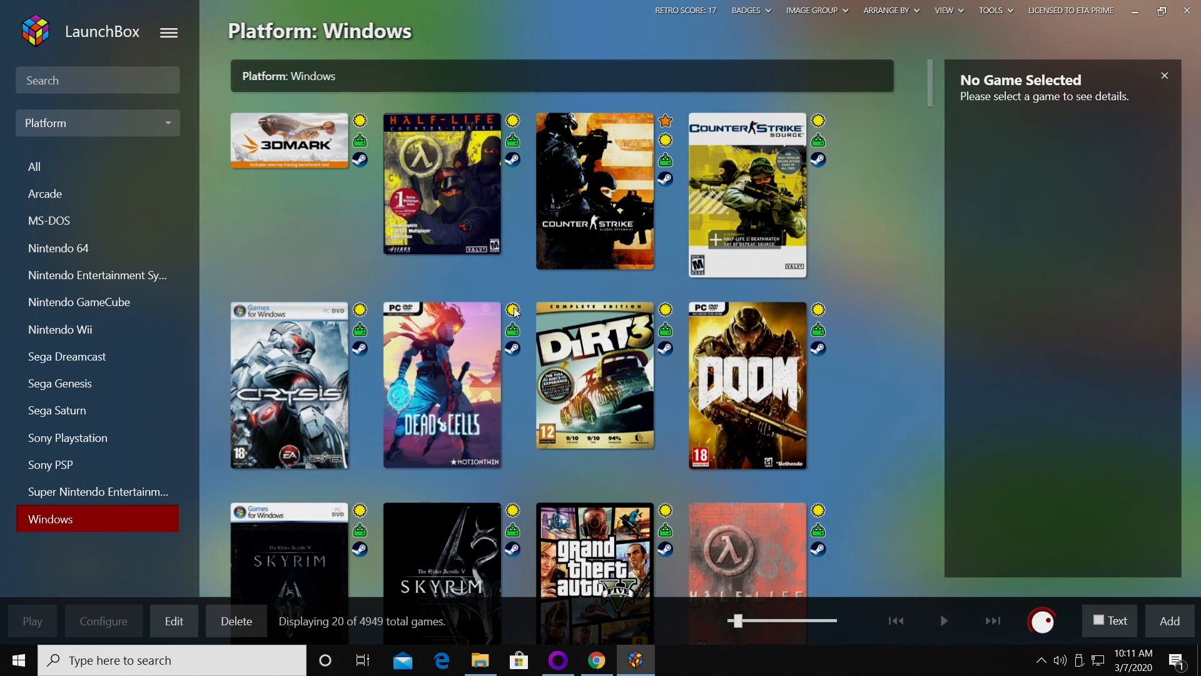
pyautogui.moveTo(461, 384)
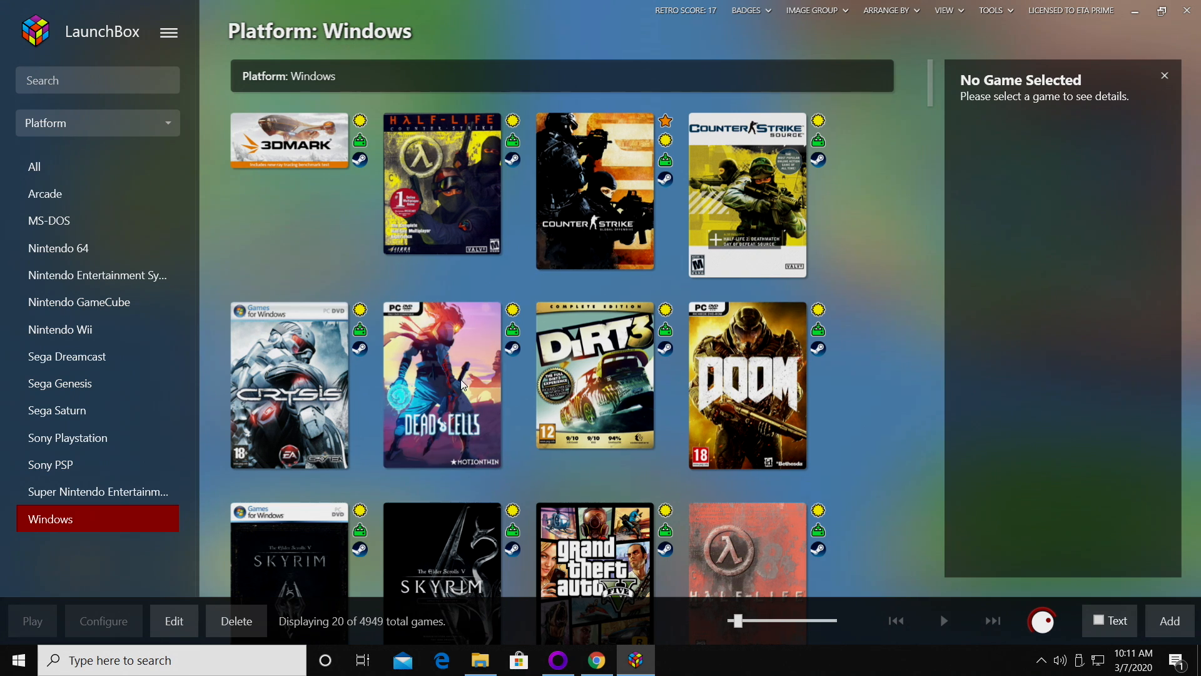
pyautogui.moveTo(296, 221)
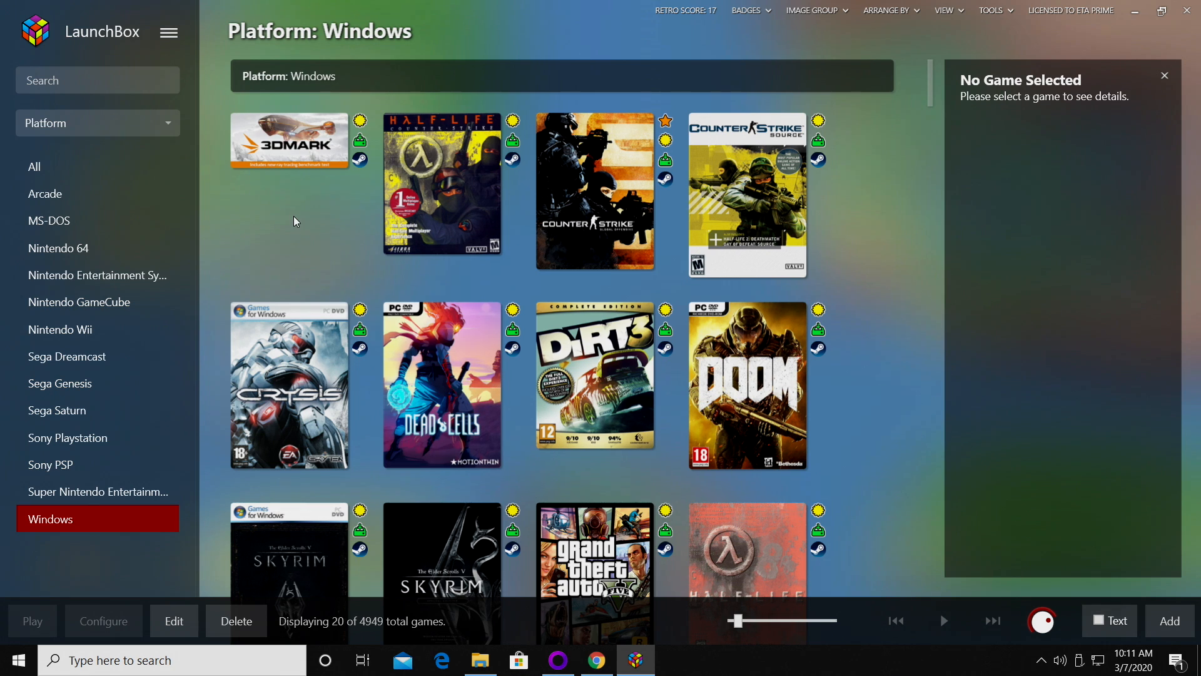
# - Run the GOG import wizard with only installed games checked, adding Fallout Classic
pyautogui.click(168, 32)
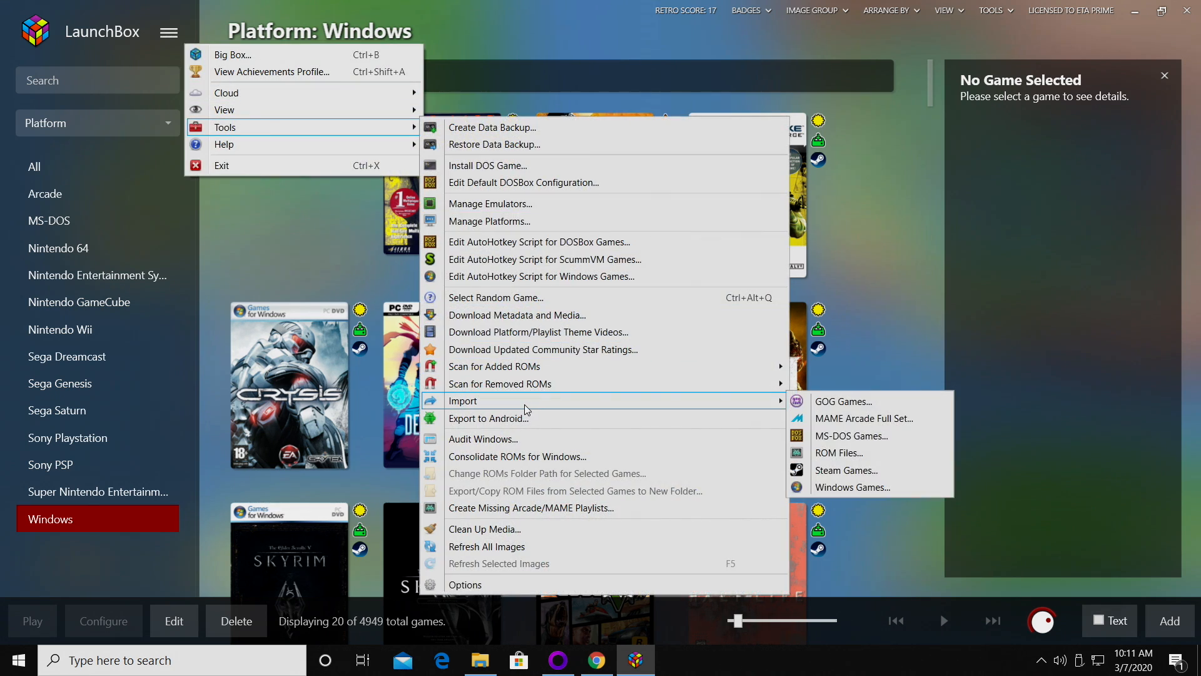
pyautogui.click(842, 400)
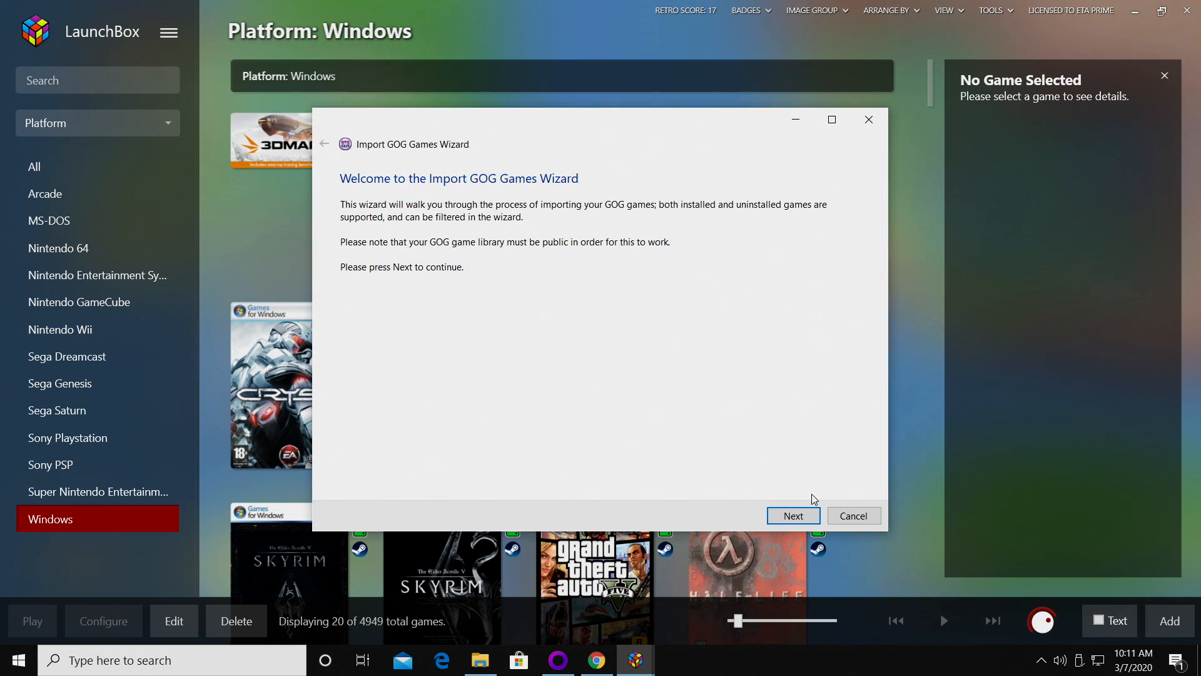
pyautogui.click(792, 514)
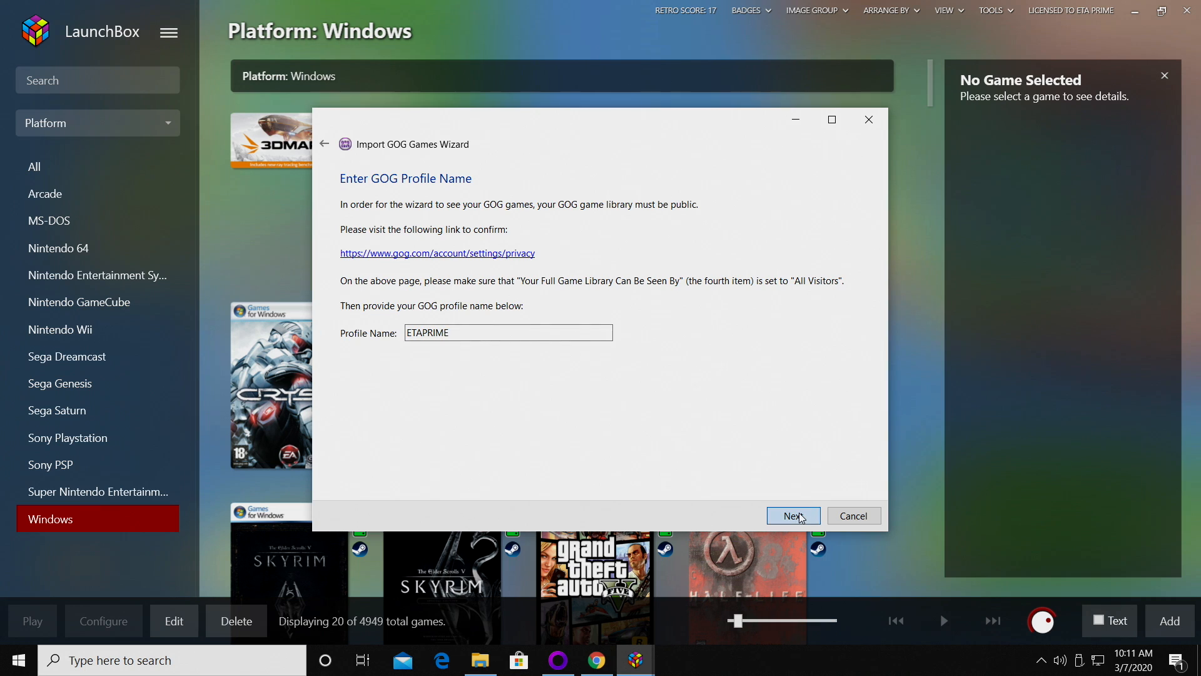
pyautogui.click(792, 516)
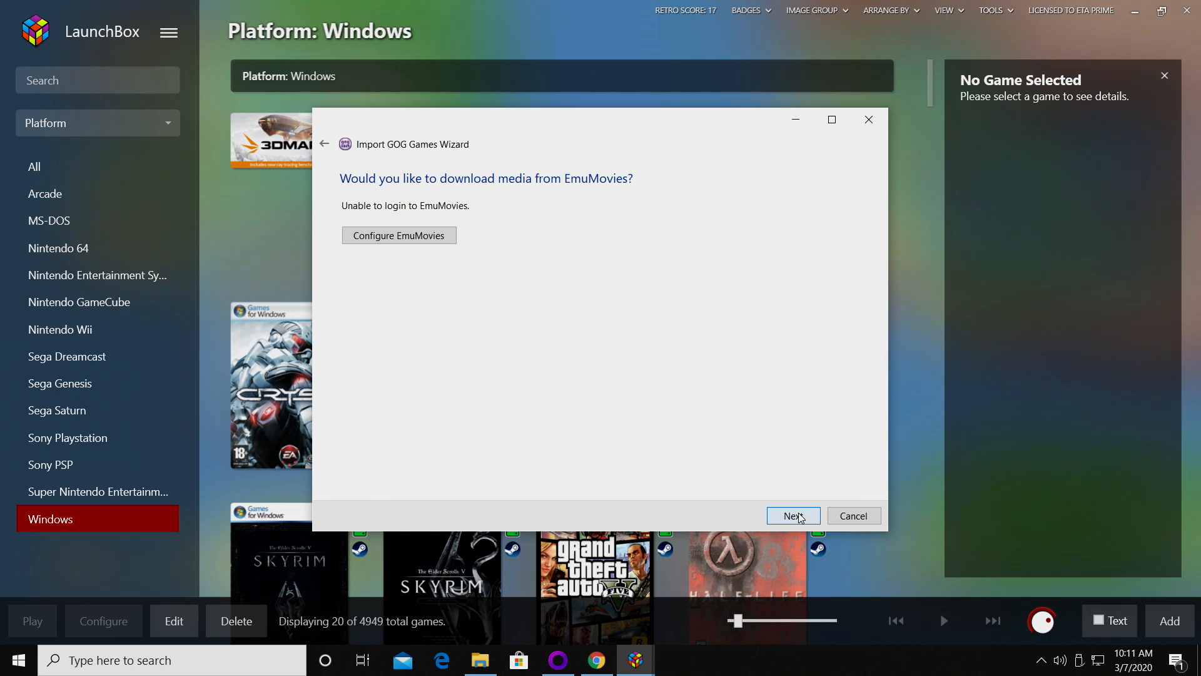
pyautogui.click(793, 515)
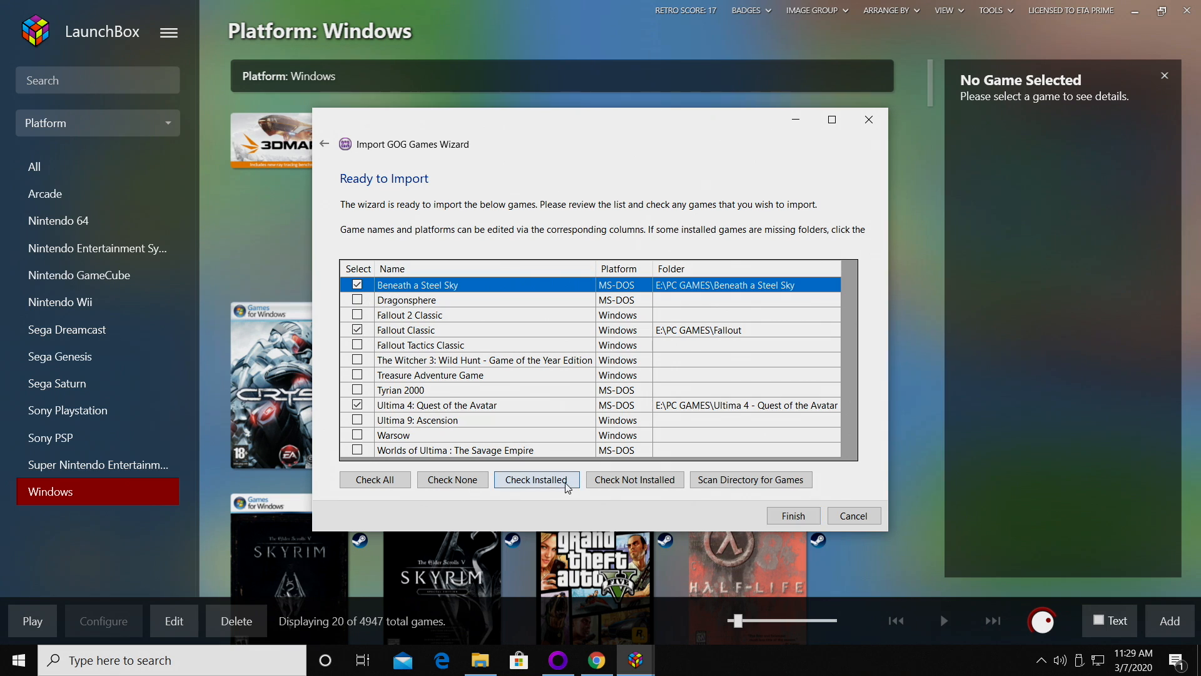
pyautogui.click(536, 479)
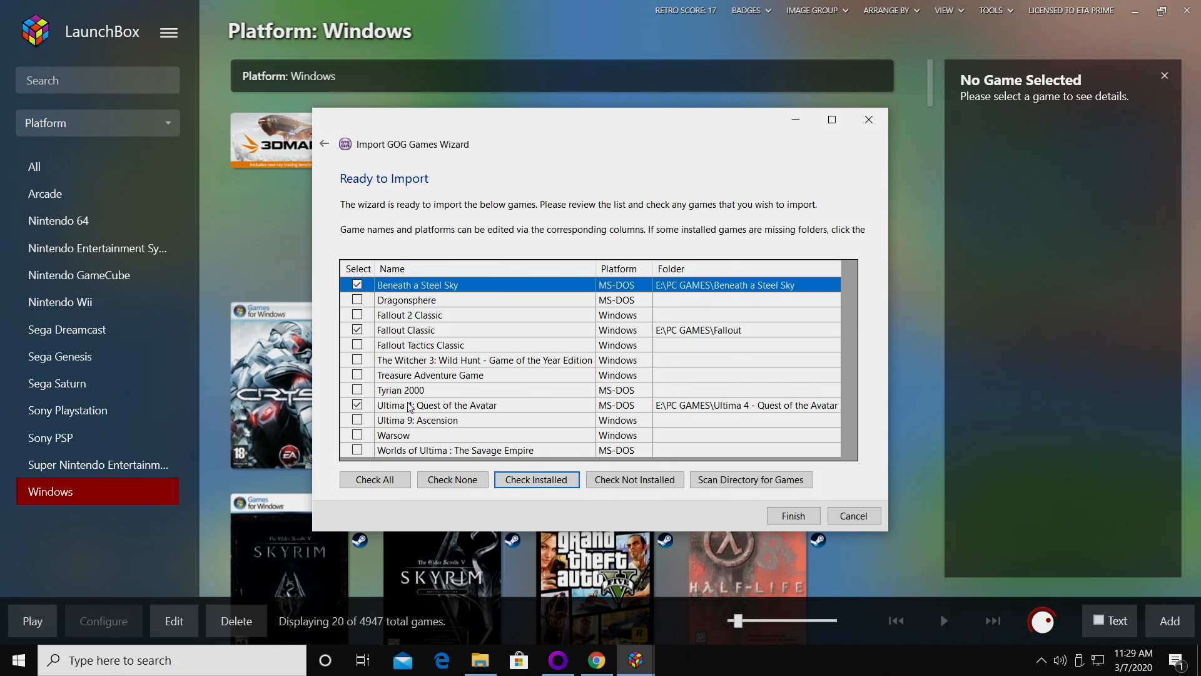
pyautogui.click(792, 515)
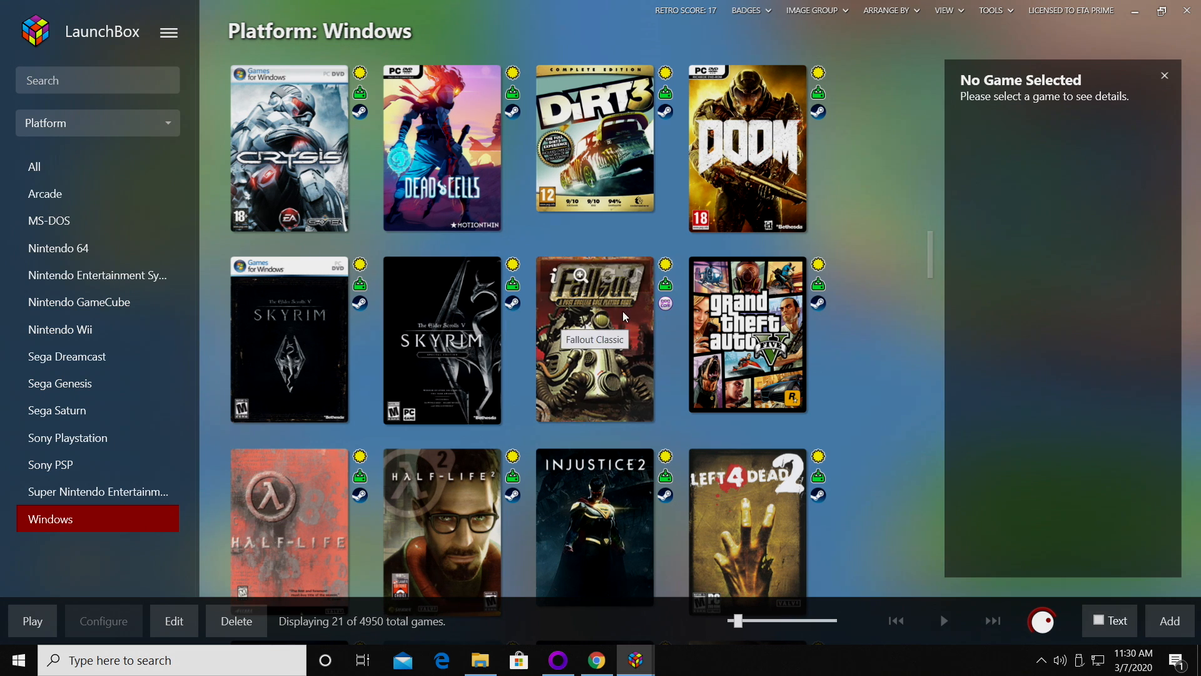
pyautogui.moveTo(666, 310)
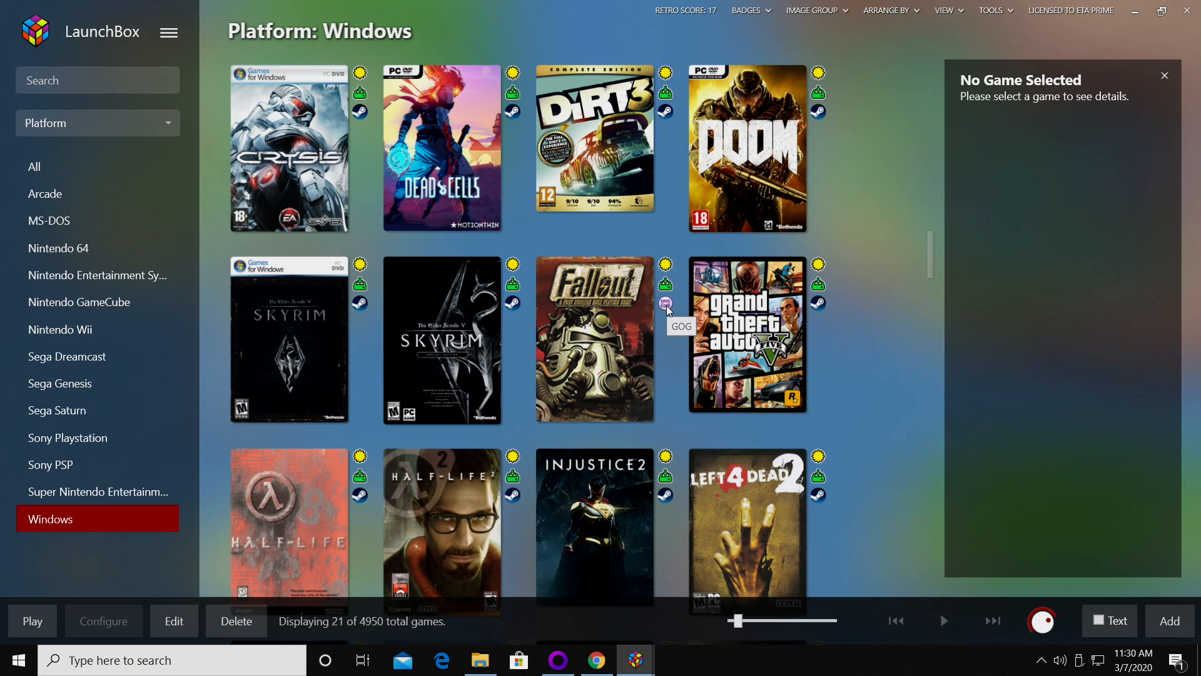
pyautogui.moveTo(666, 310)
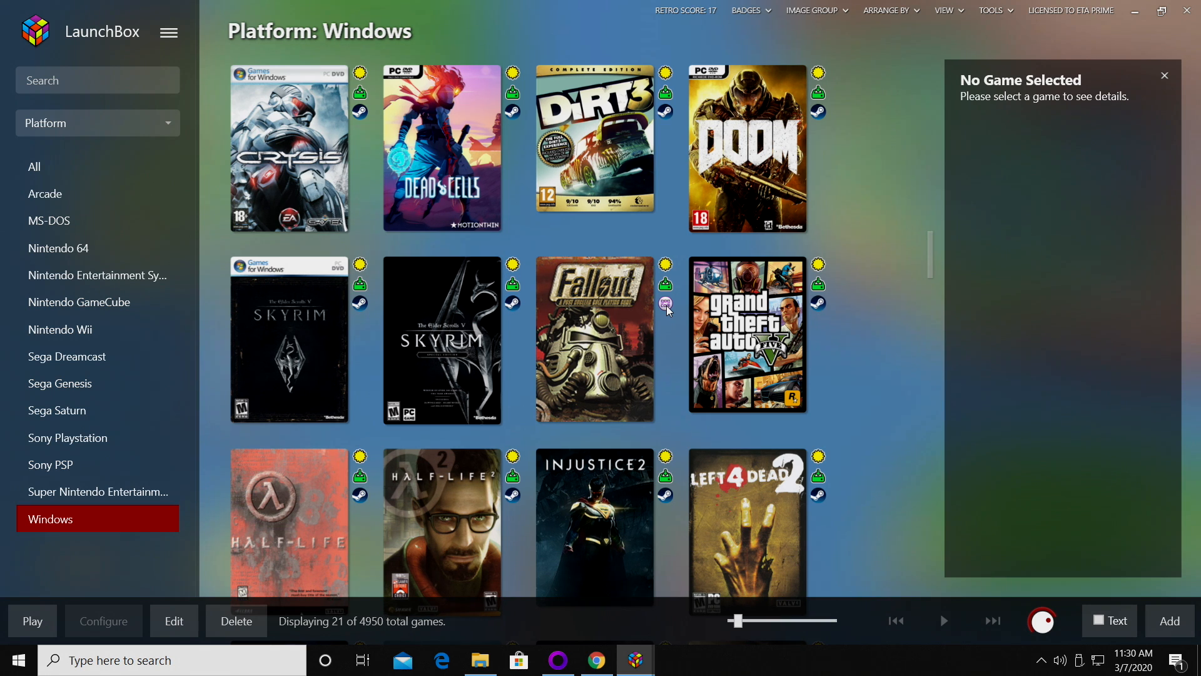
# - In Options > Integrations > GOG, toggle 'Launch games through GOG Galaxy client' off and back
pyautogui.click(168, 31)
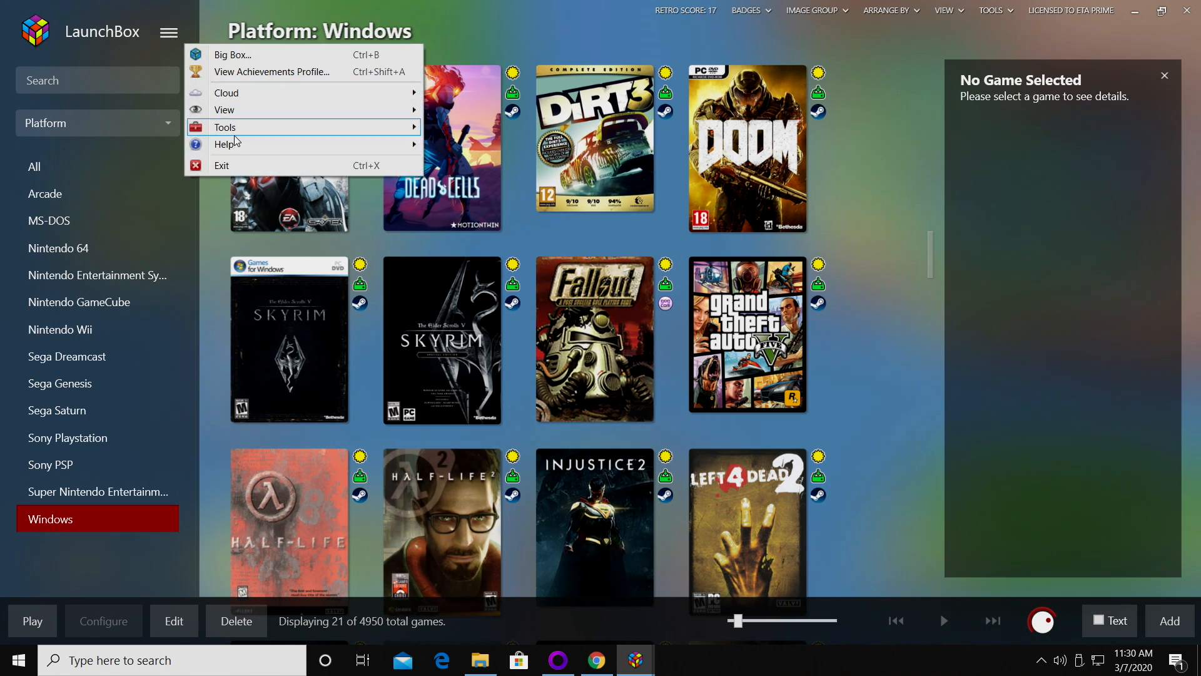
pyautogui.click(225, 127)
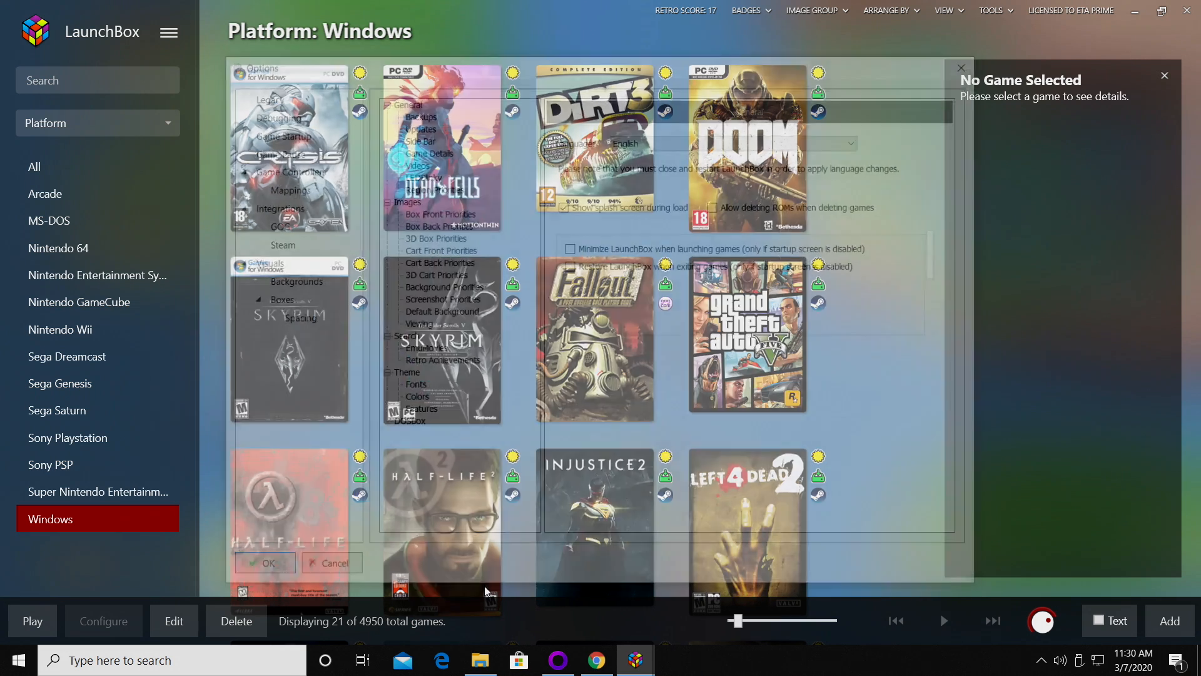
pyautogui.click(270, 205)
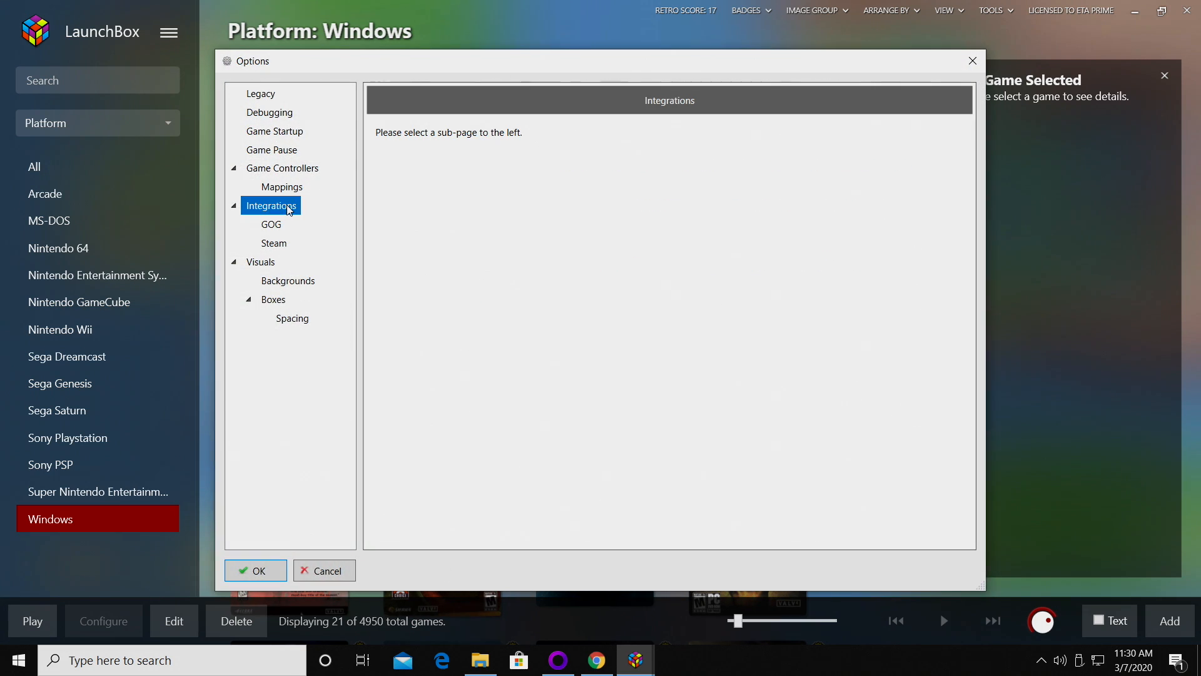
pyautogui.click(270, 223)
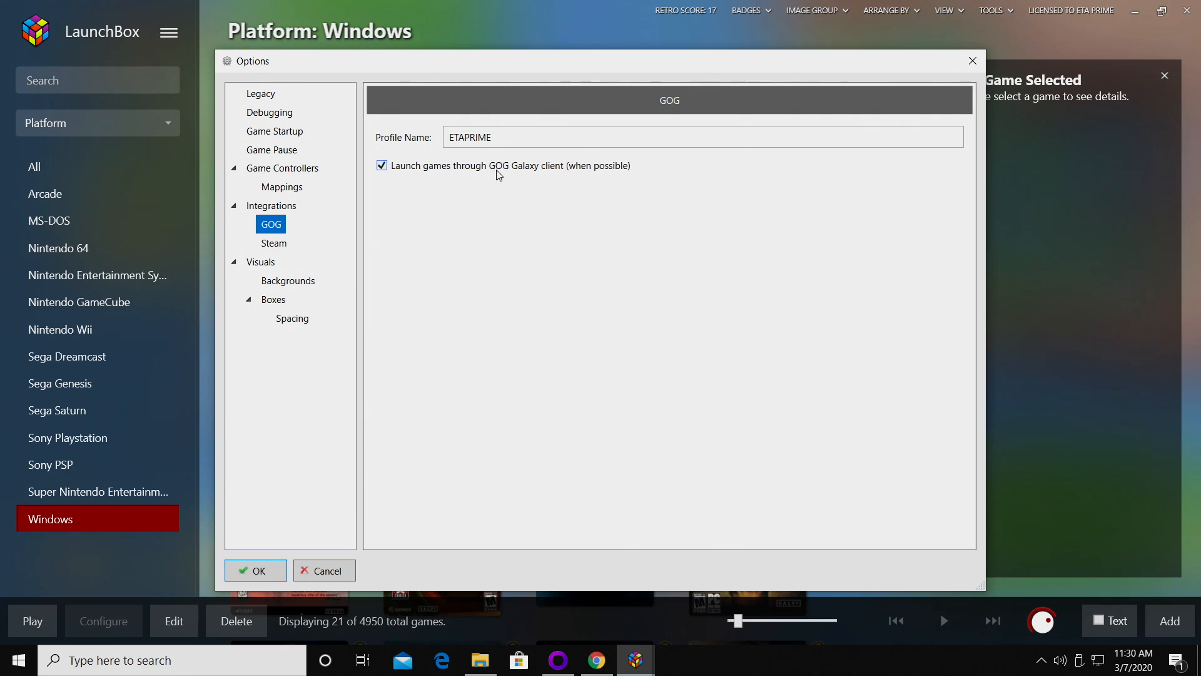
pyautogui.click(382, 166)
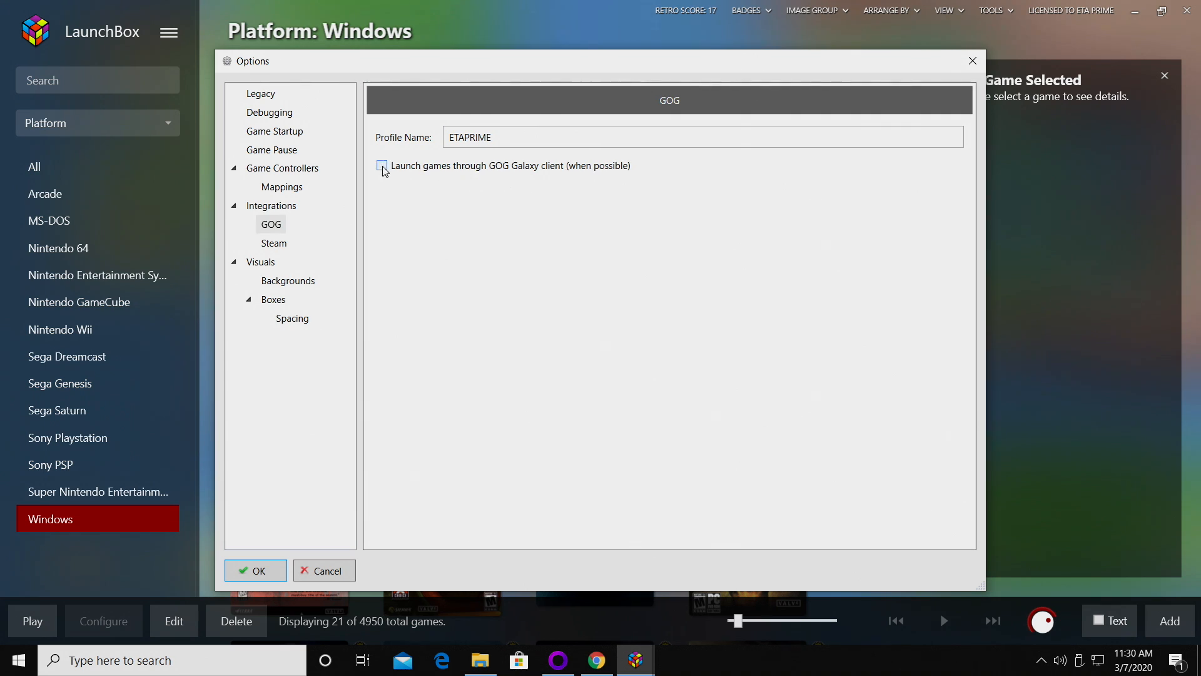
pyautogui.click(382, 165)
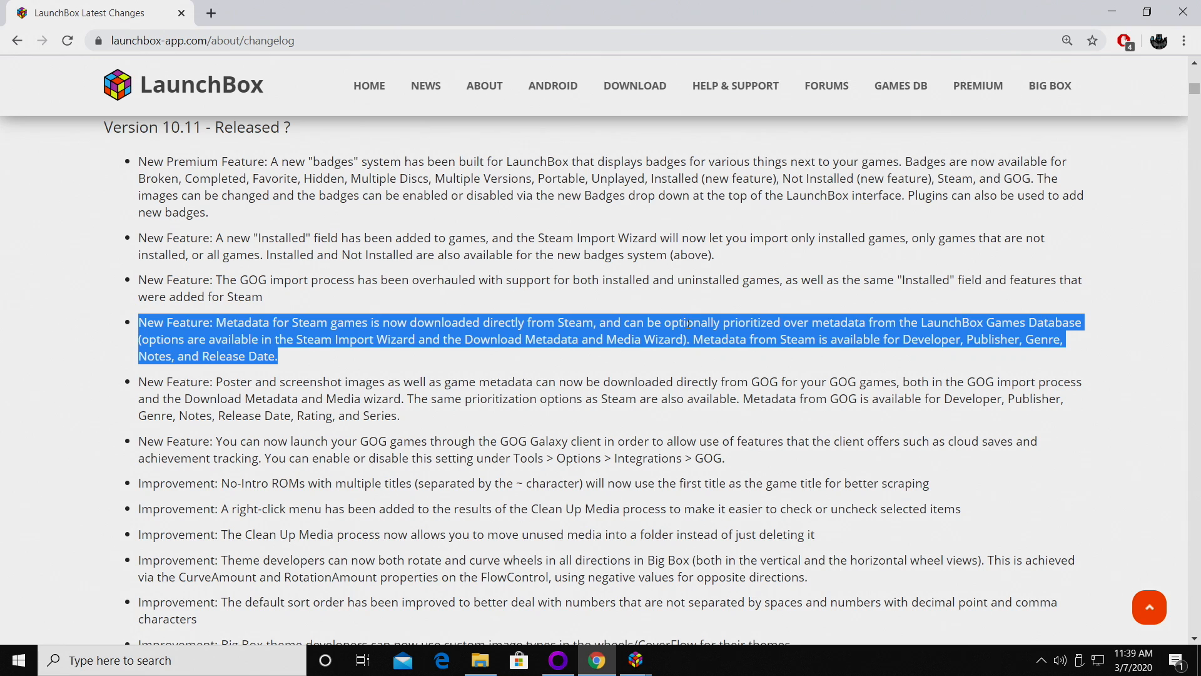
pyautogui.moveTo(460, 372)
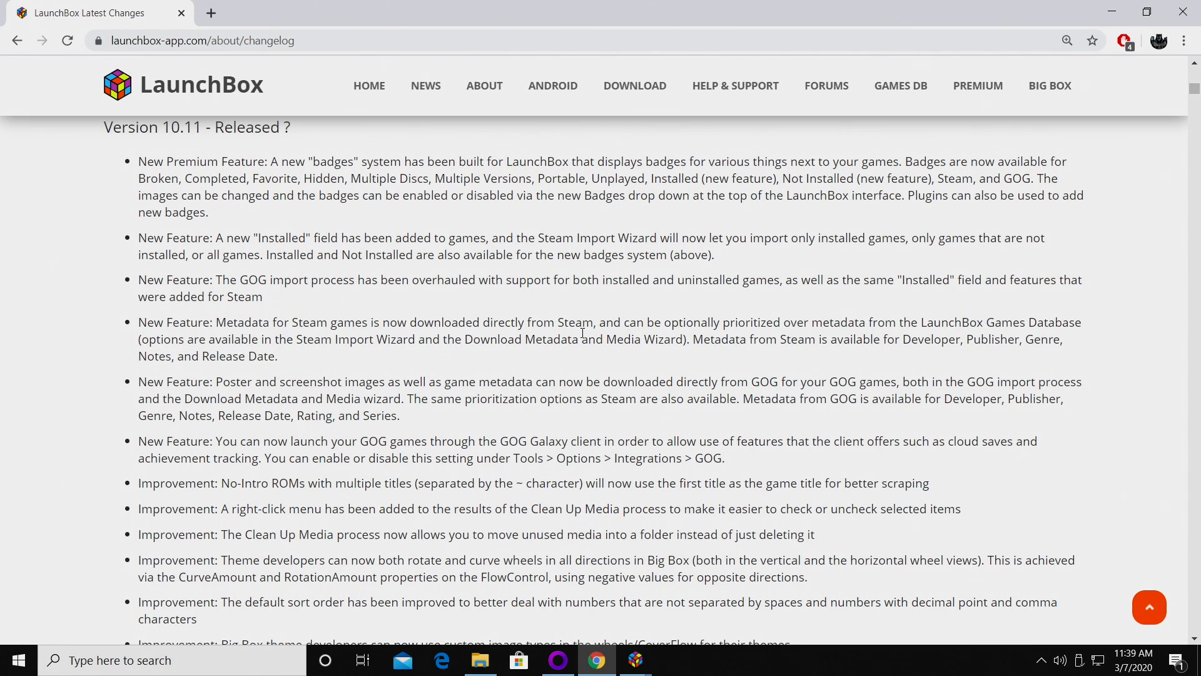
# - Highlight the five version 10.11 new-feature notes, from the Installed field through GOG Galaxy launching
pyautogui.doubleClick(573, 322)
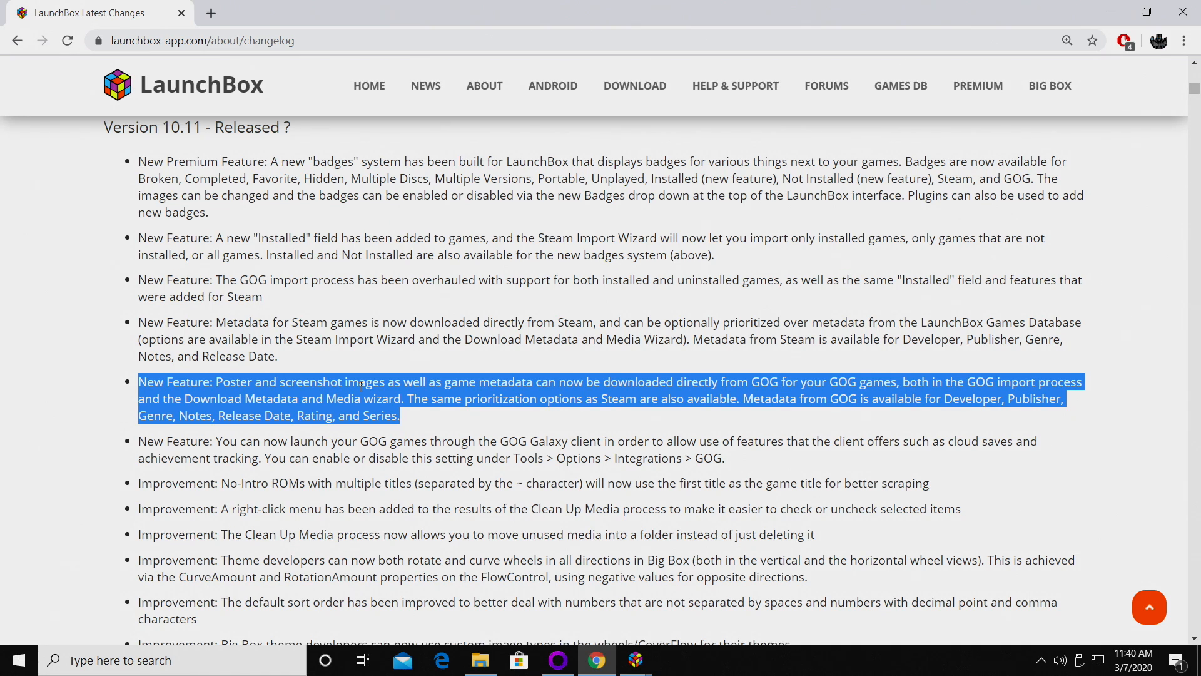
pyautogui.click(218, 301)
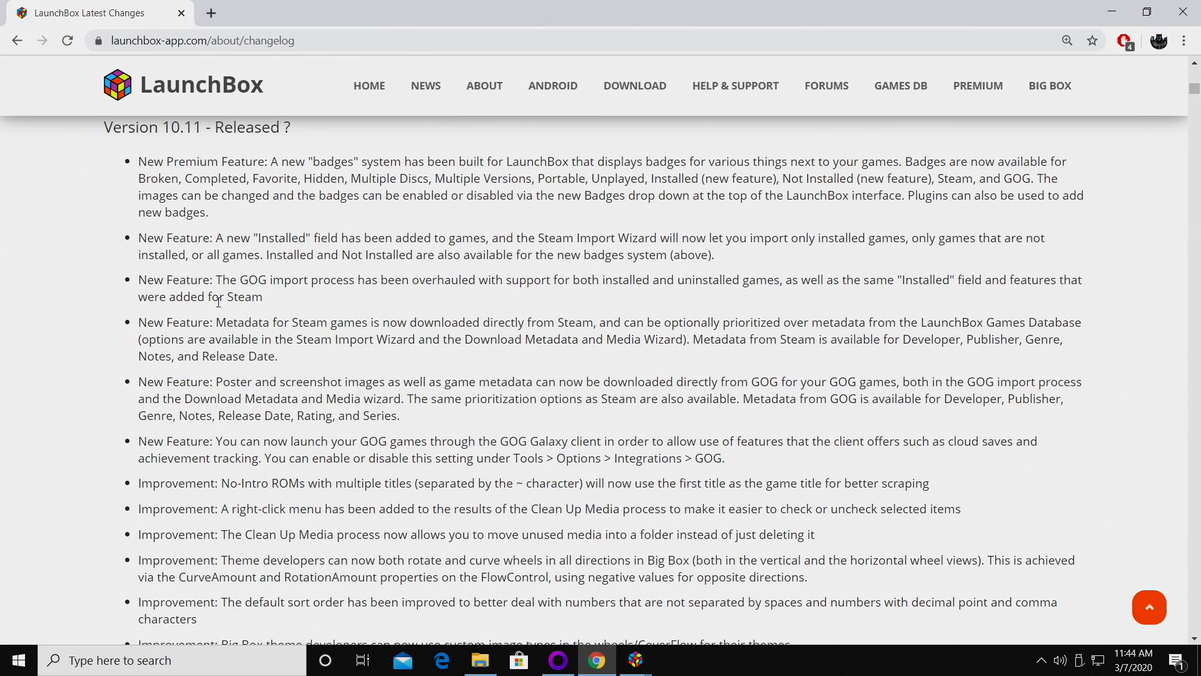
pyautogui.moveTo(252, 189)
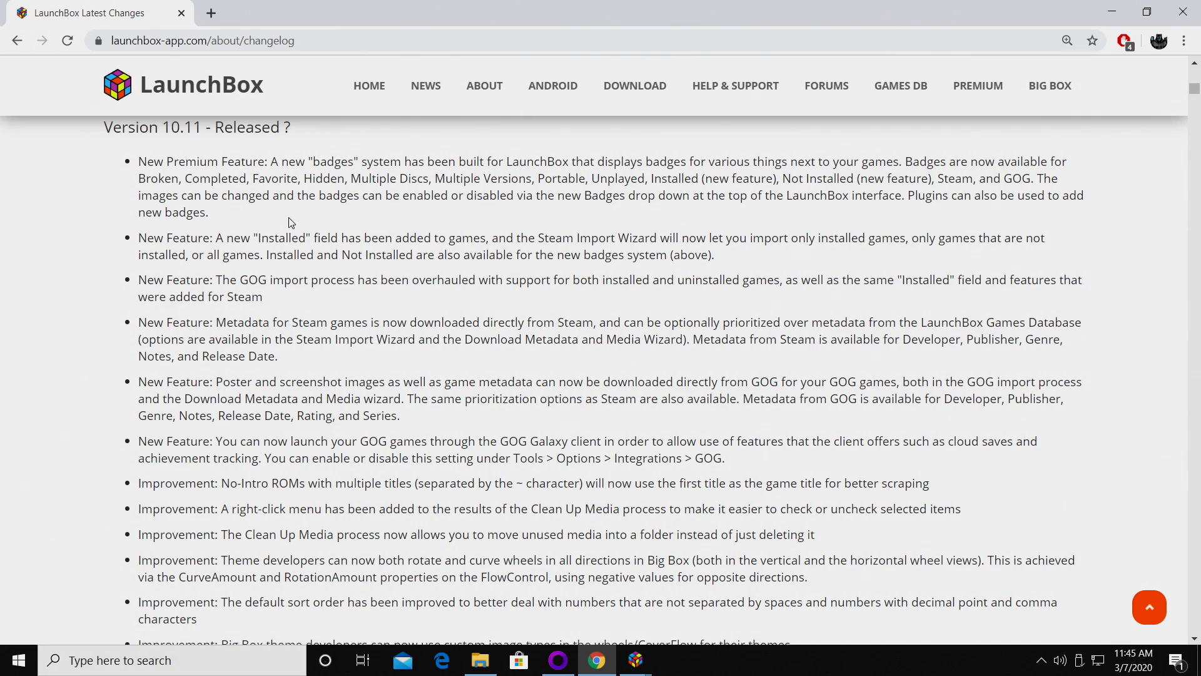
pyautogui.moveTo(299, 224)
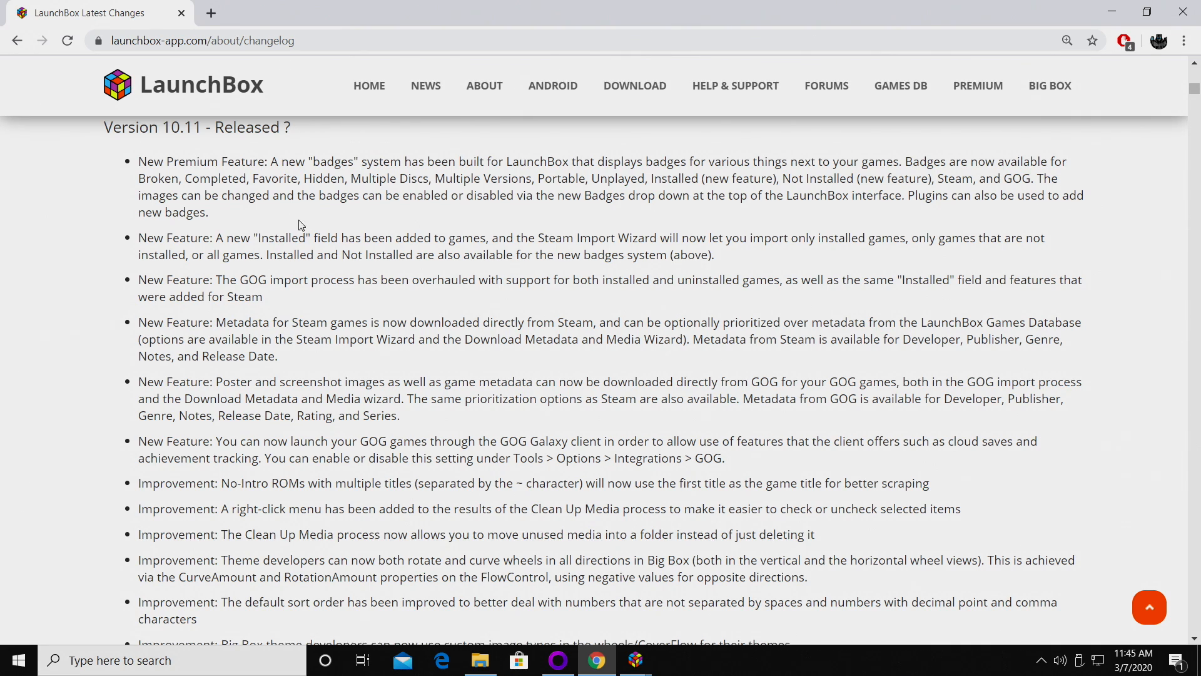
pyautogui.scroll(-3)
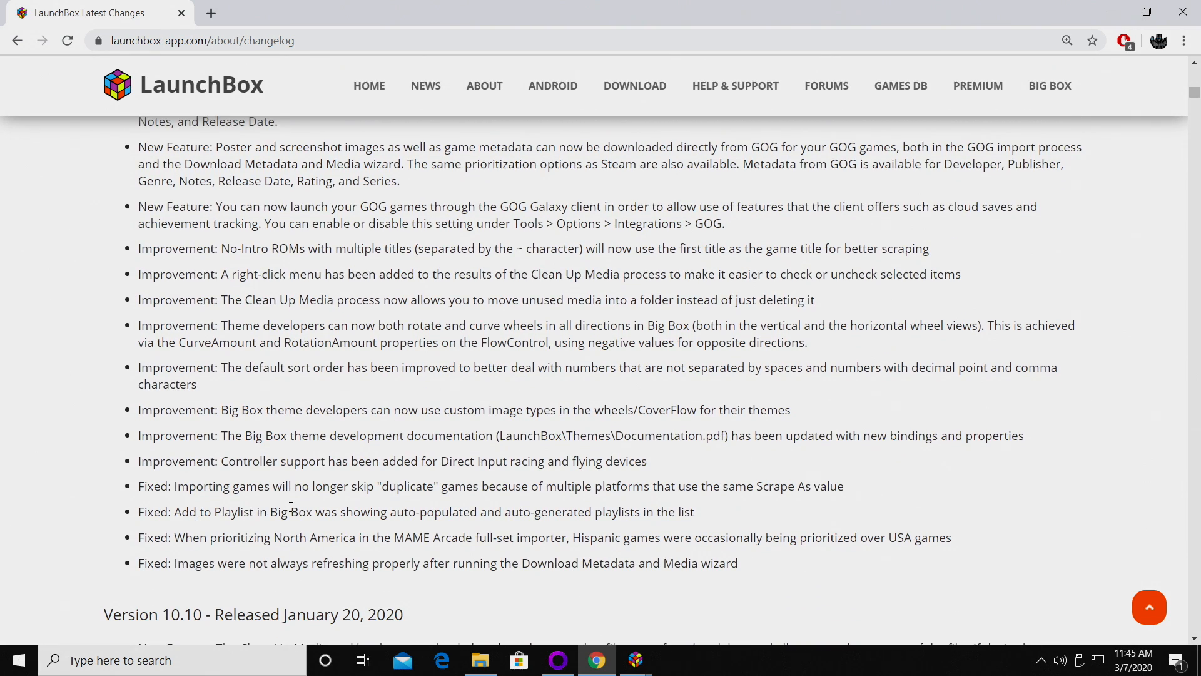
pyautogui.moveTo(231, 439)
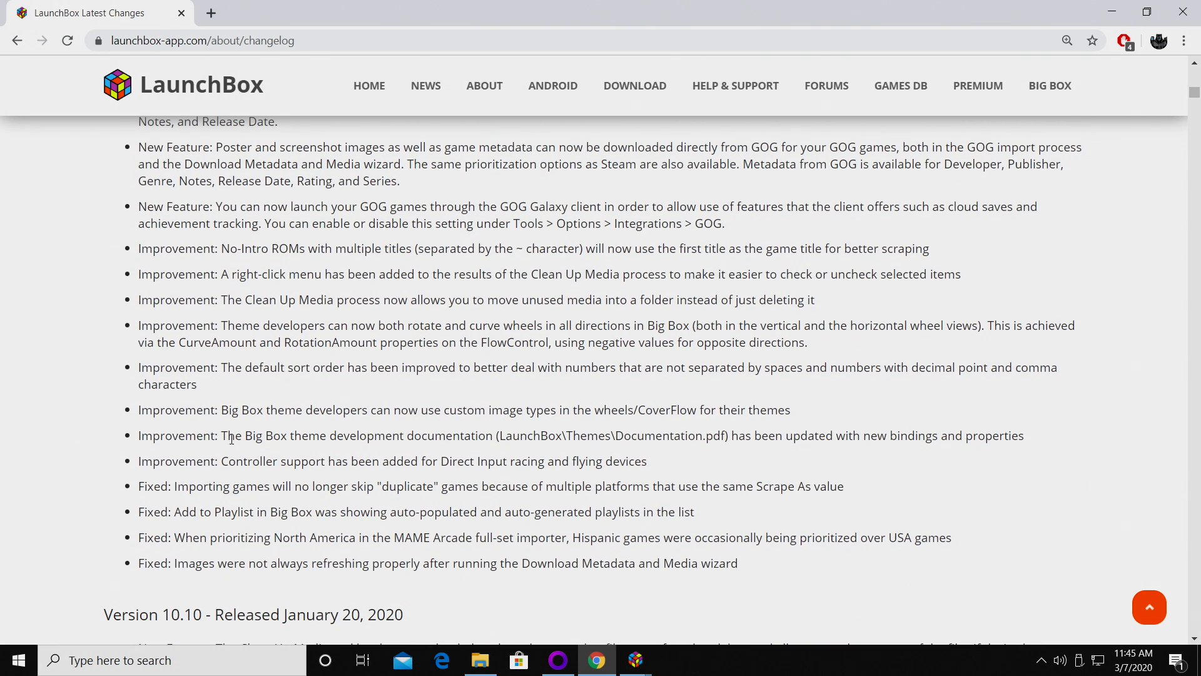
pyautogui.scroll(3)
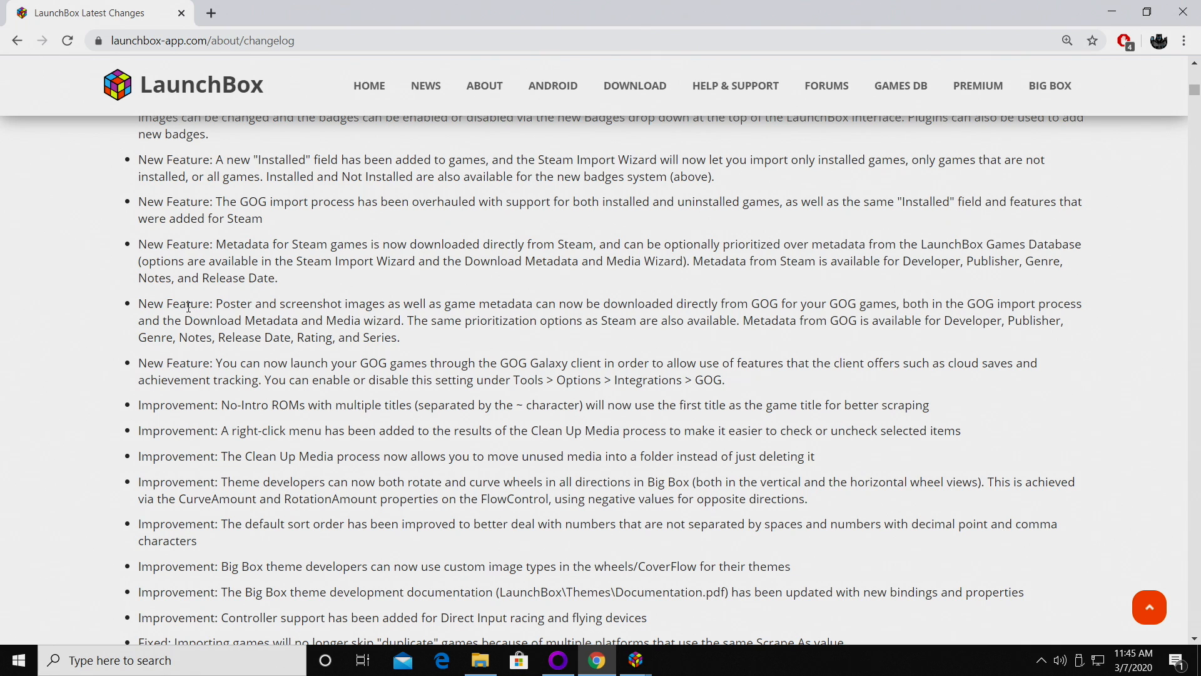
pyautogui.moveTo(735, 385)
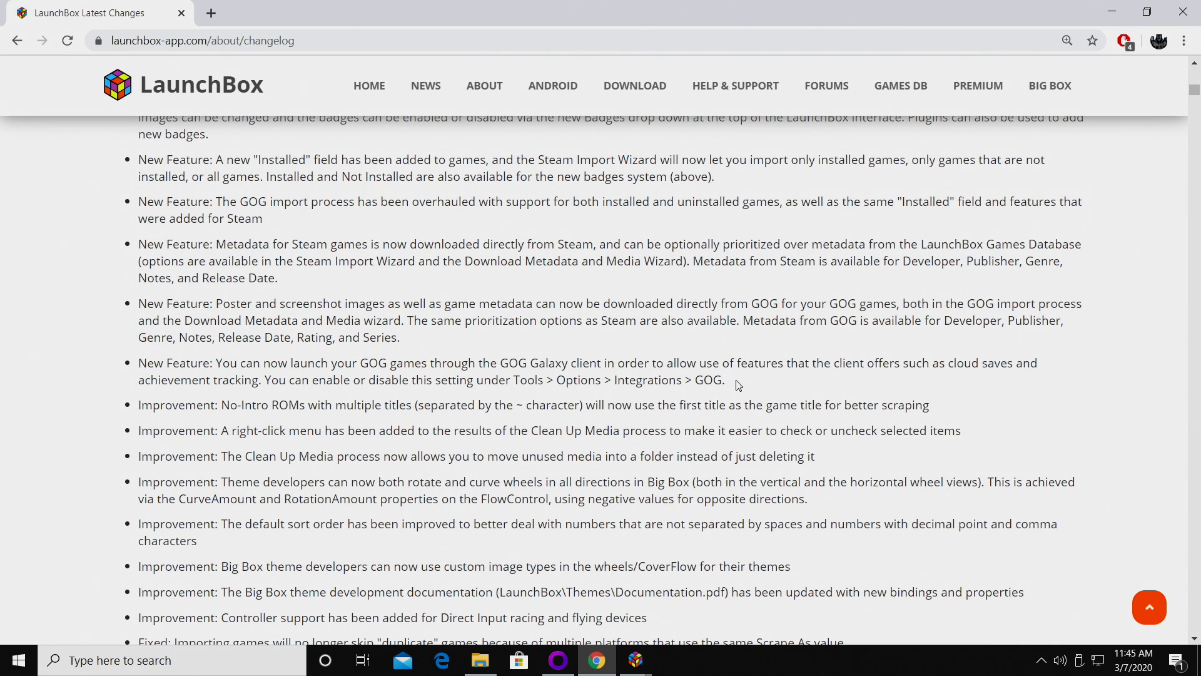
pyautogui.moveTo(137, 160); pyautogui.dragTo(724, 380)
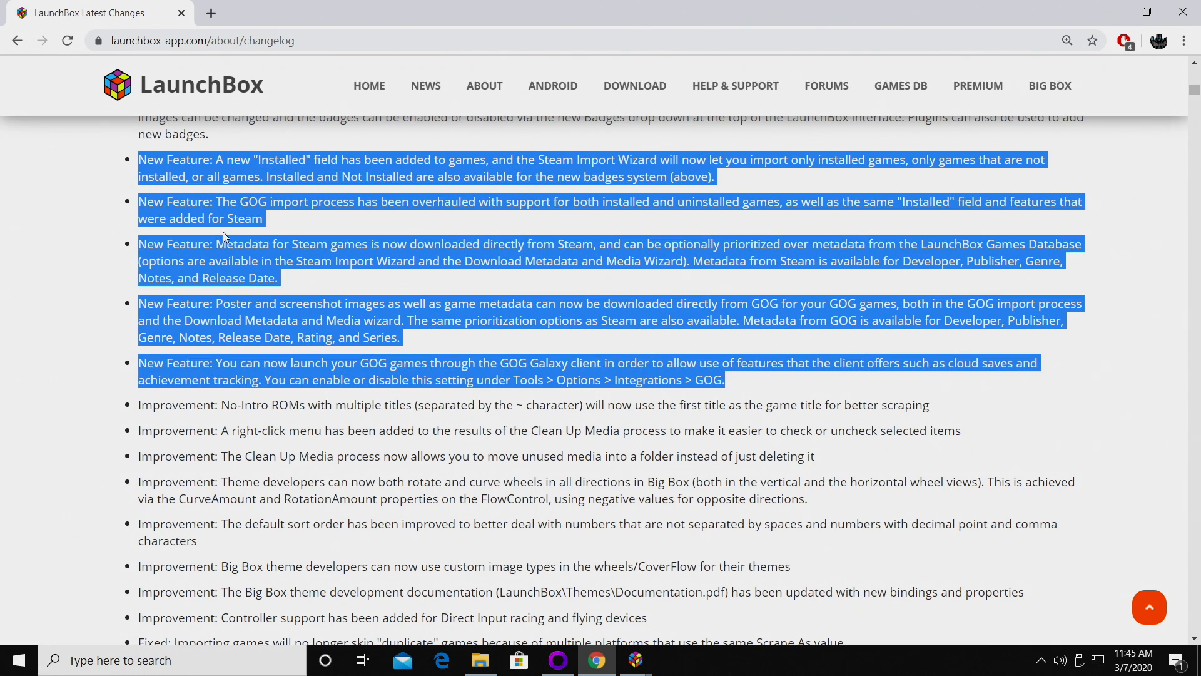